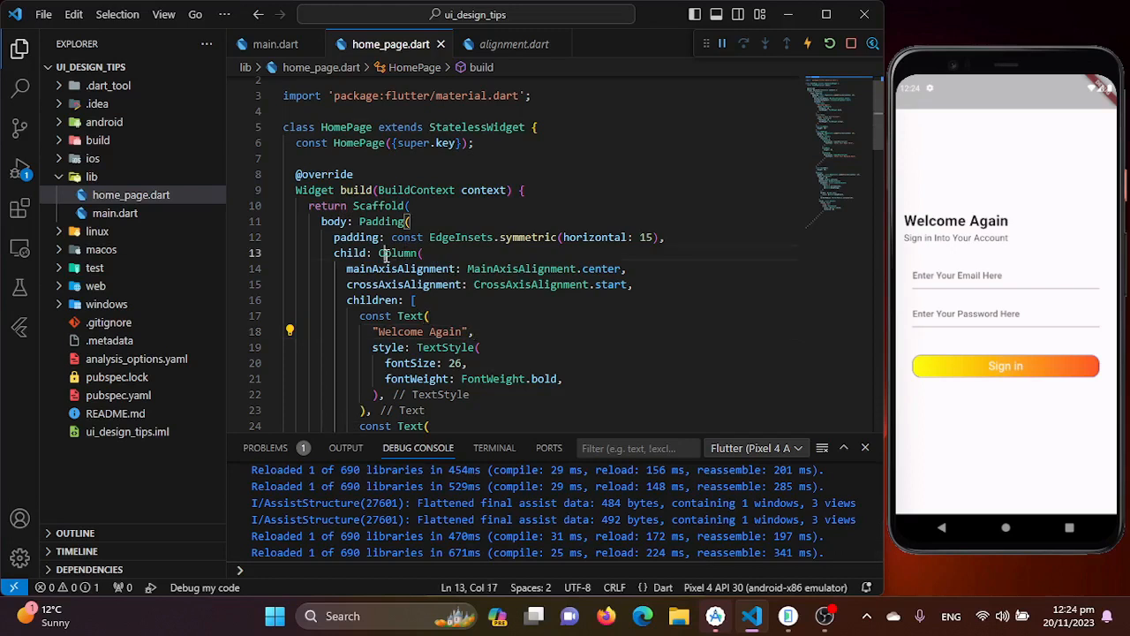
Select the word Column and scroll through home_page.dart to locate the Padding body
double_click(397, 254)
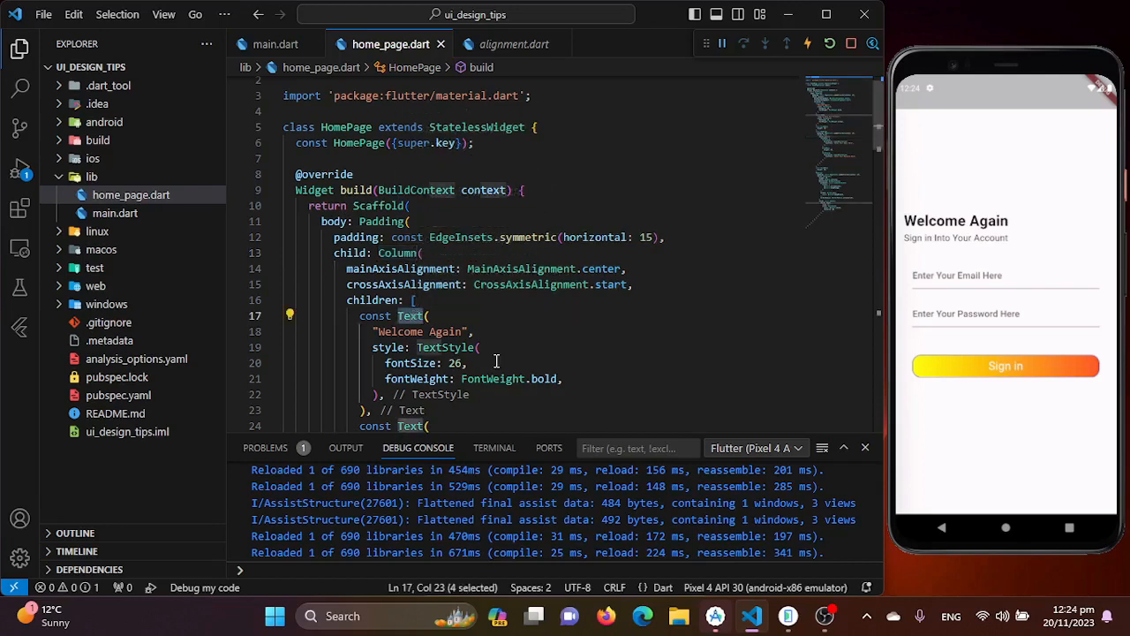
scroll(down, 3)
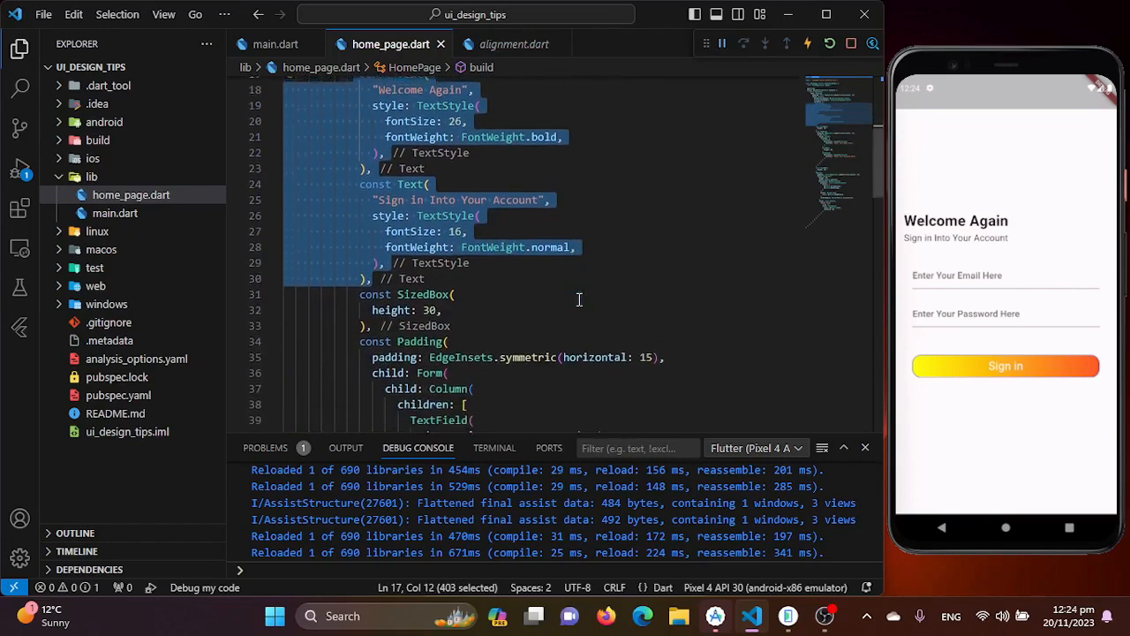
scroll(down, 3)
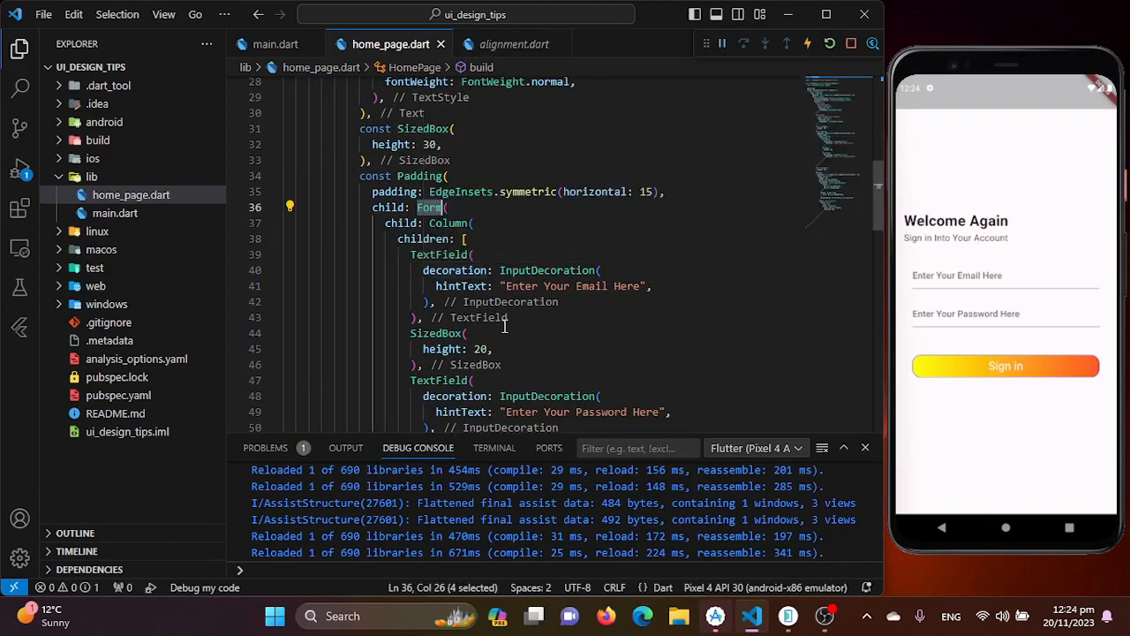
scroll(down, 3)
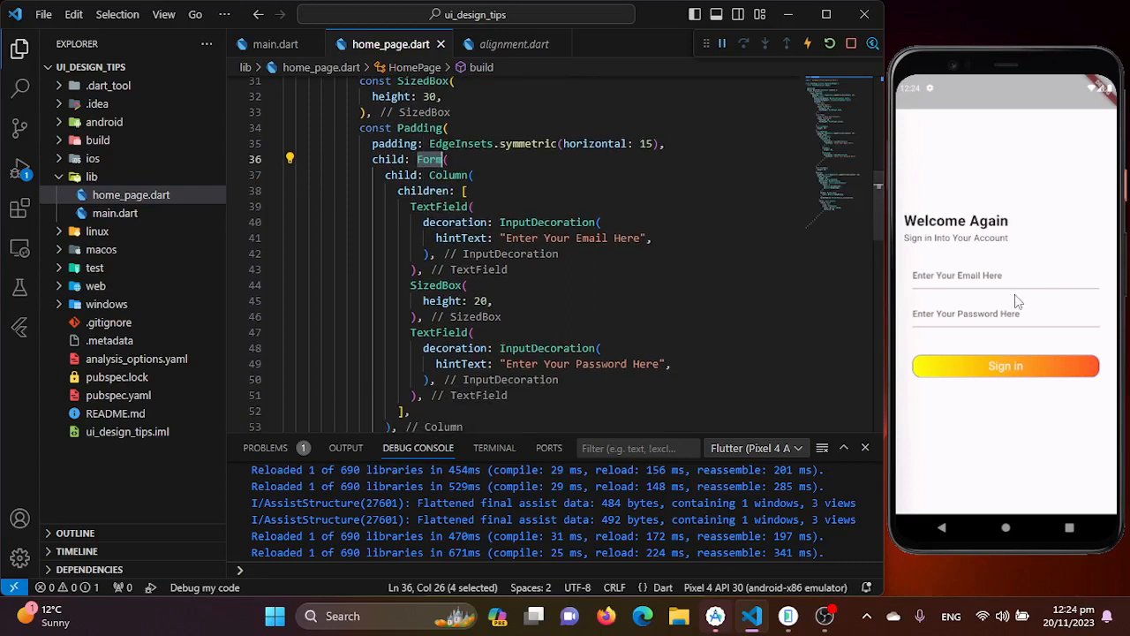
mouse_move(673, 335)
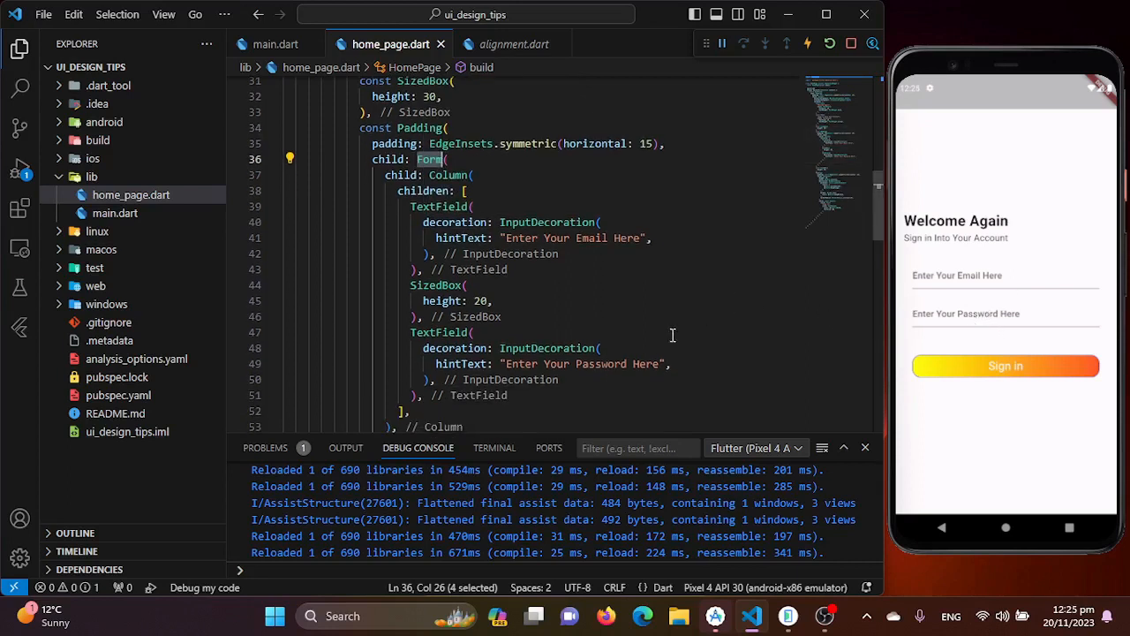
scroll(down, 3)
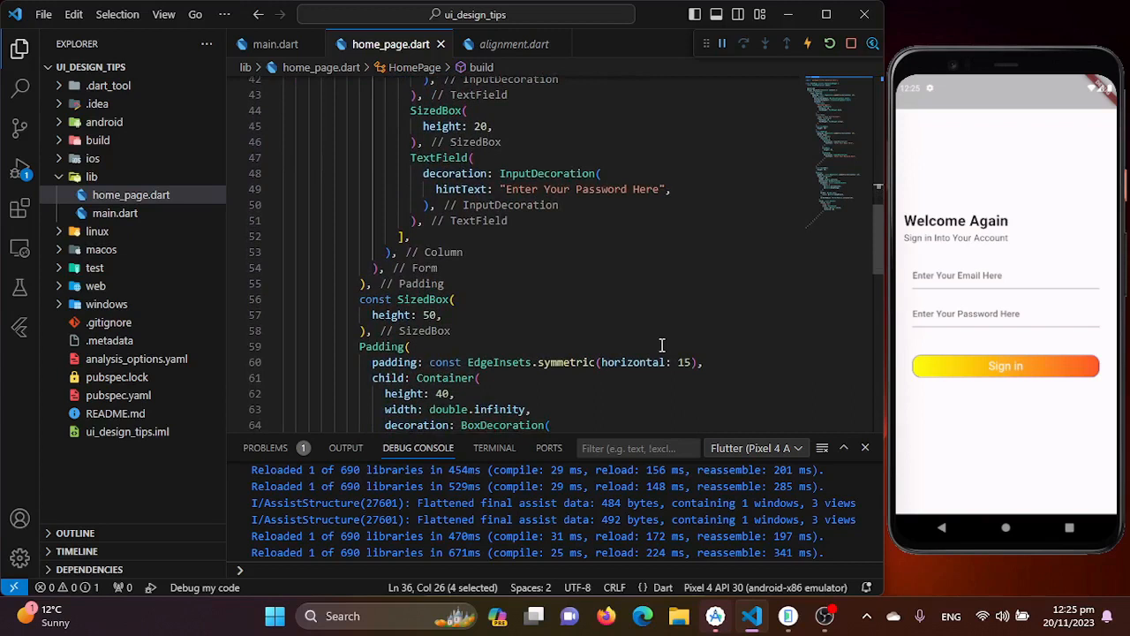
scroll(down, 3)
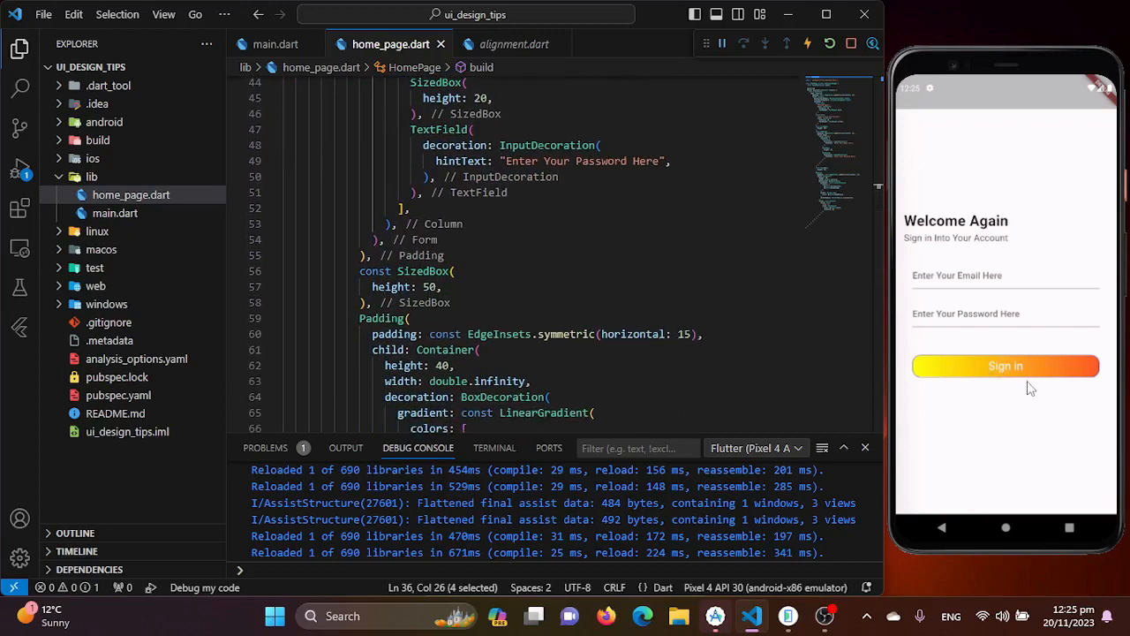
scroll(down, 3)
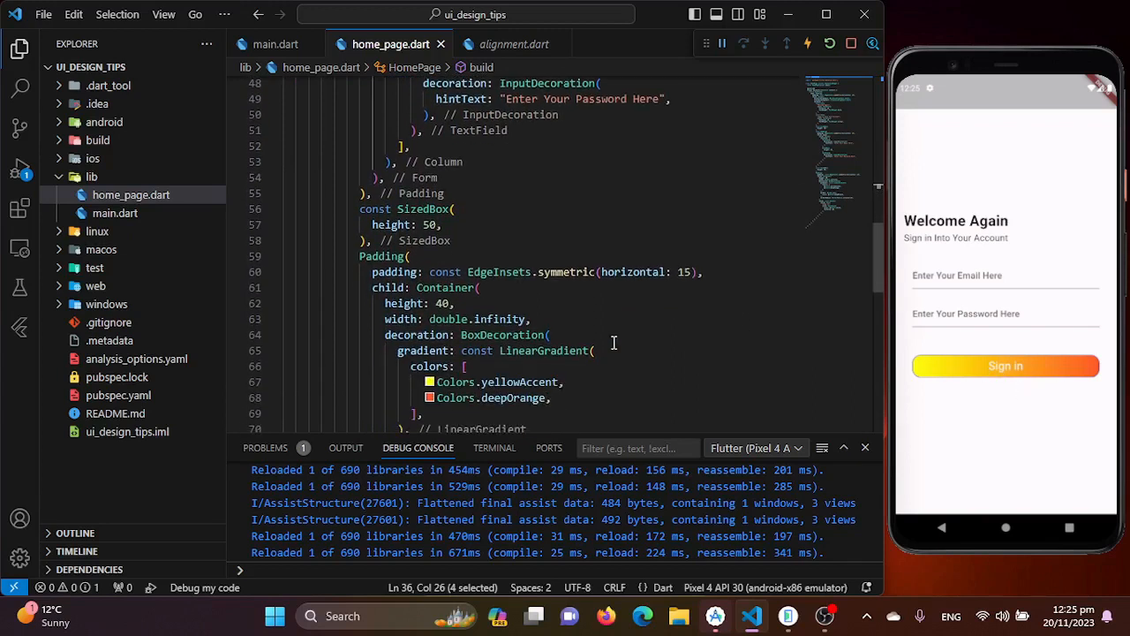
scroll(down, 3)
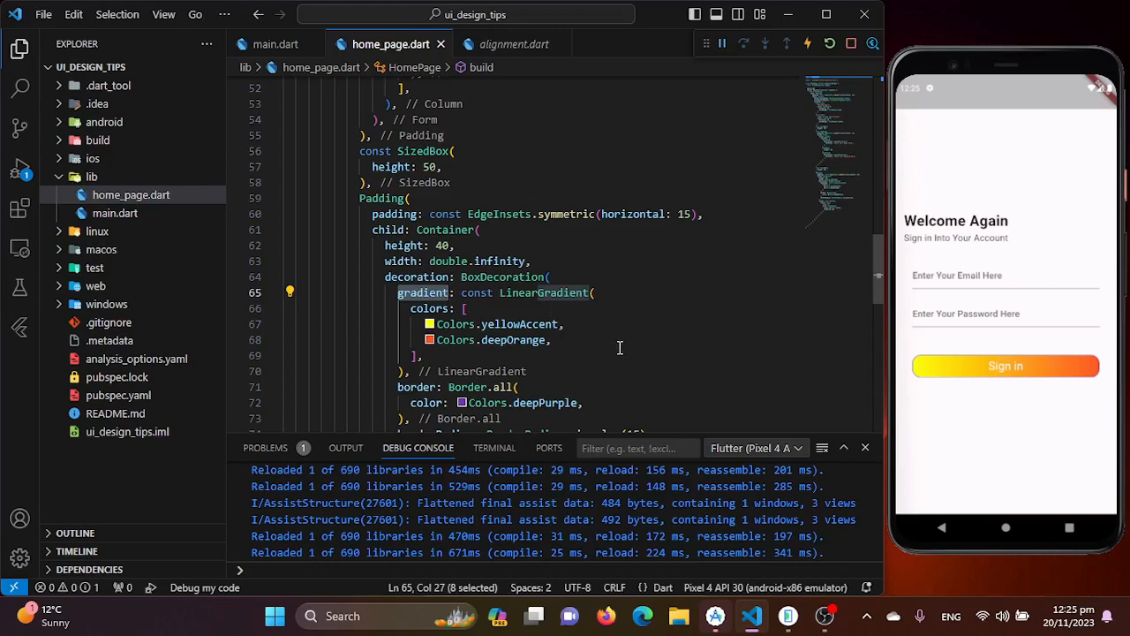
mouse_move(508, 283)
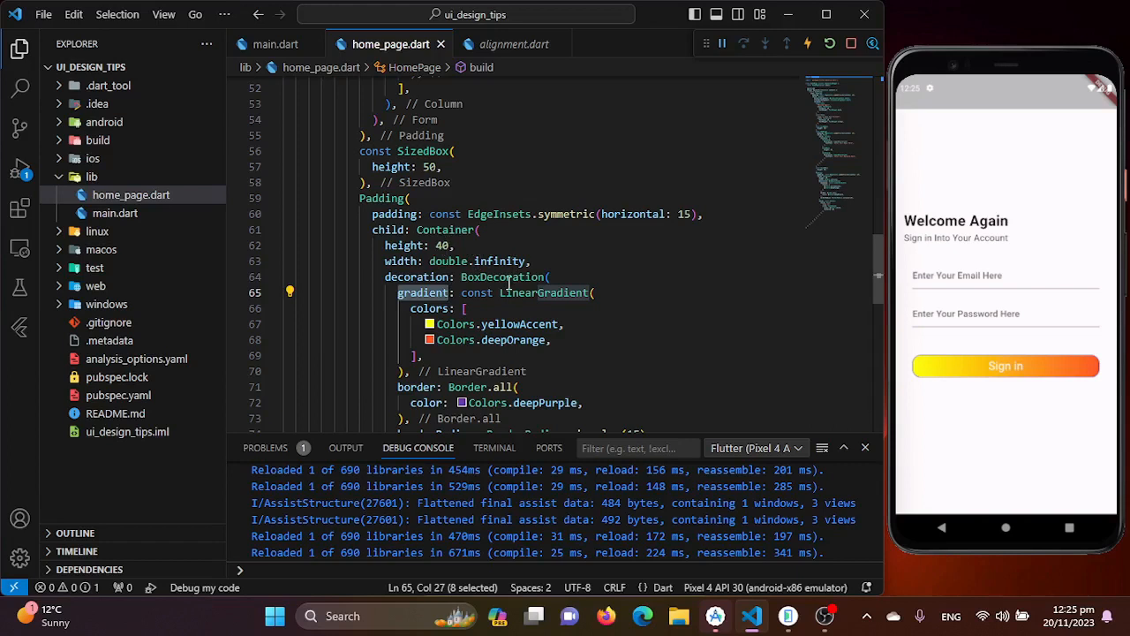
scroll(down, 3)
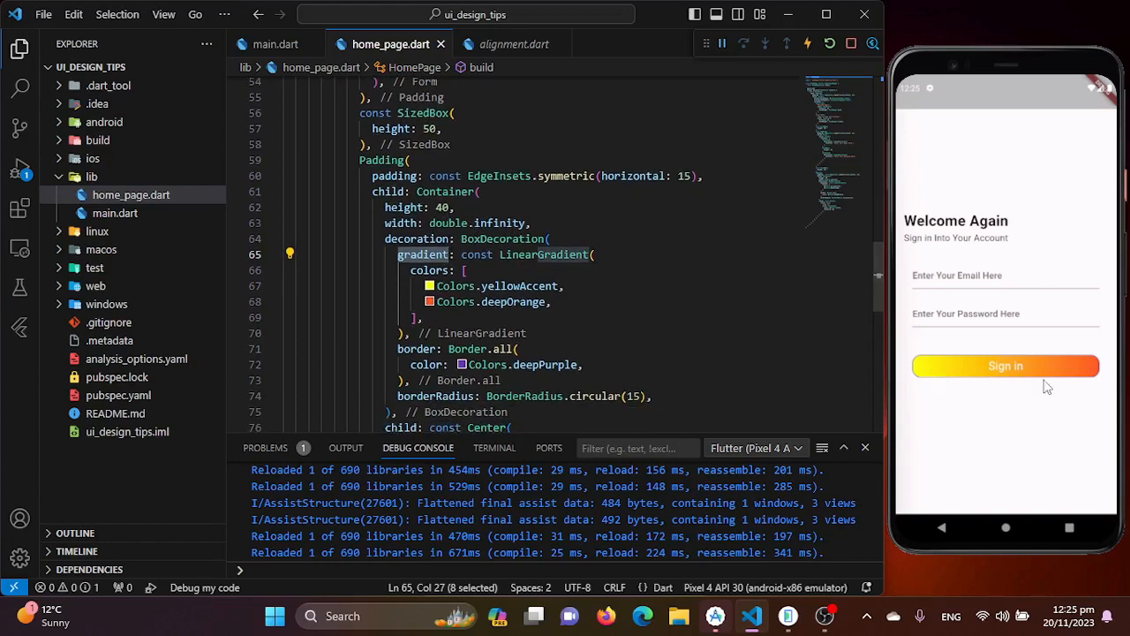
scroll(down, 3)
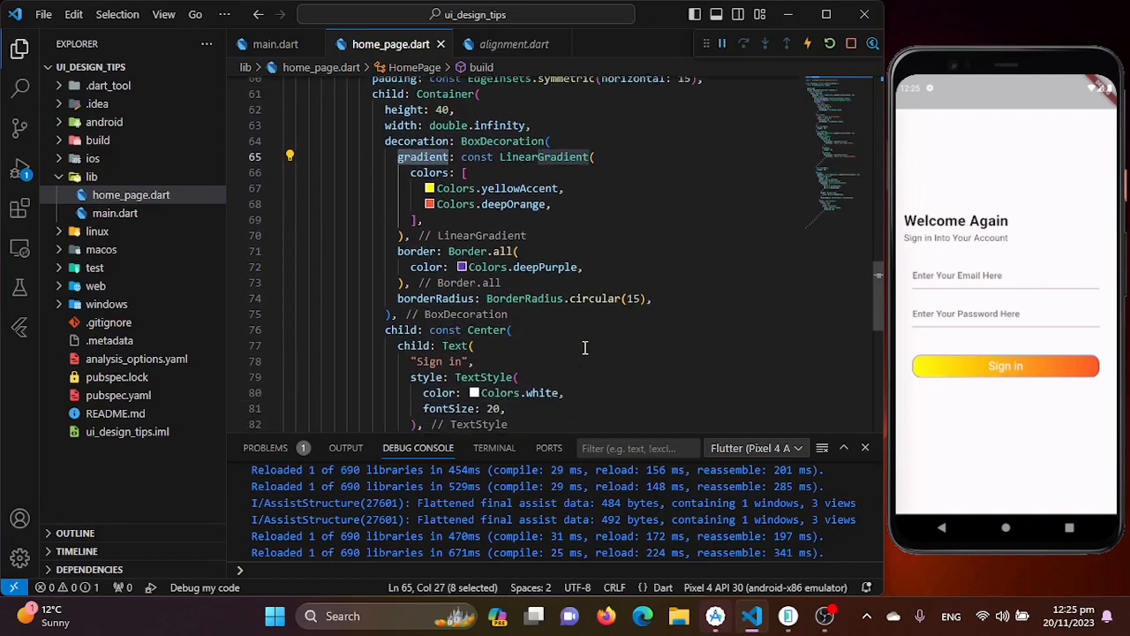
scroll(down, 3)
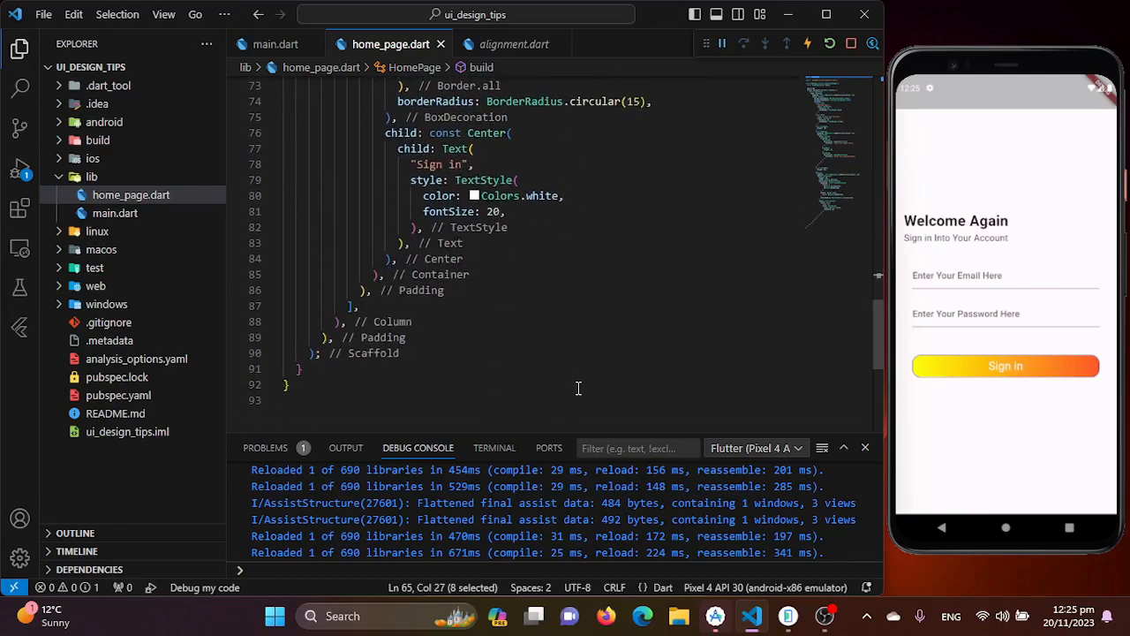
scroll(up, 3)
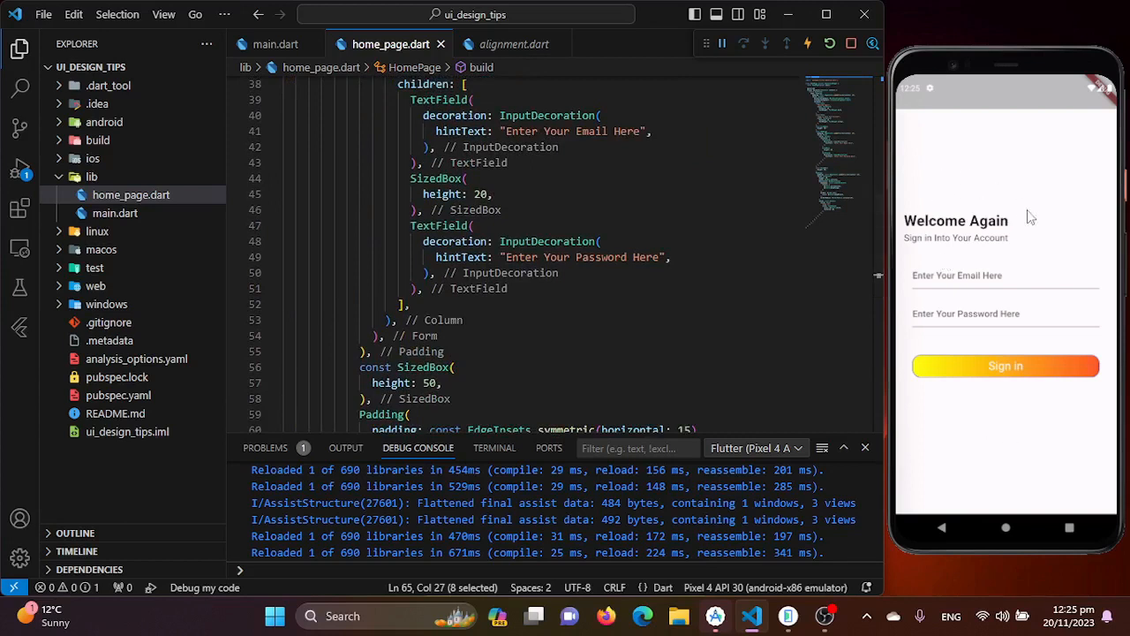
mouse_move(996, 263)
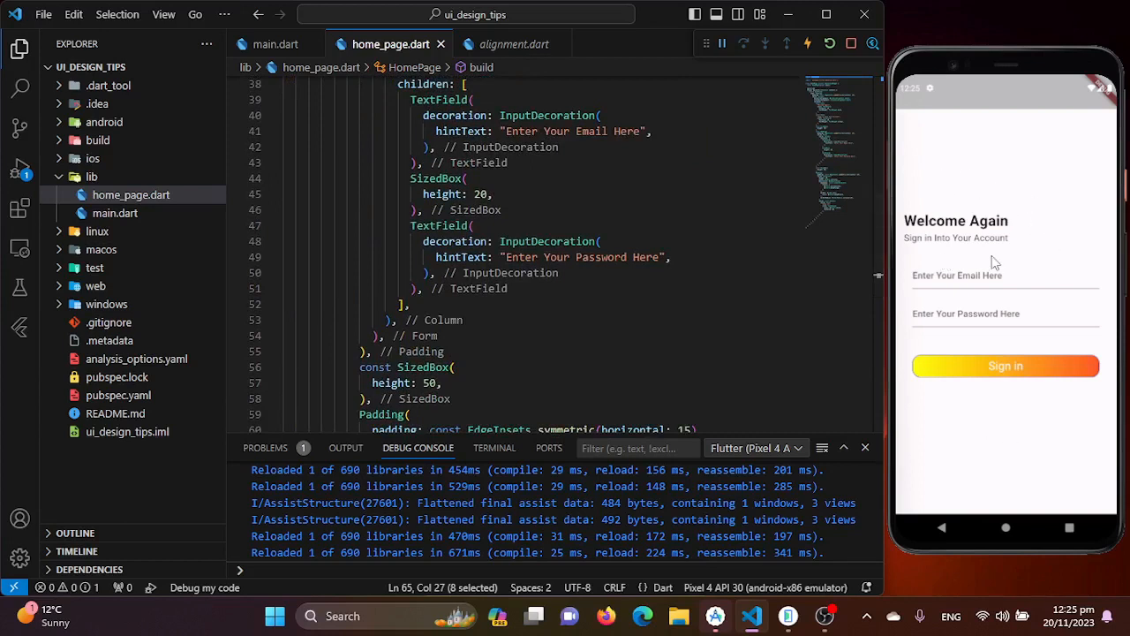
scroll(up, 3)
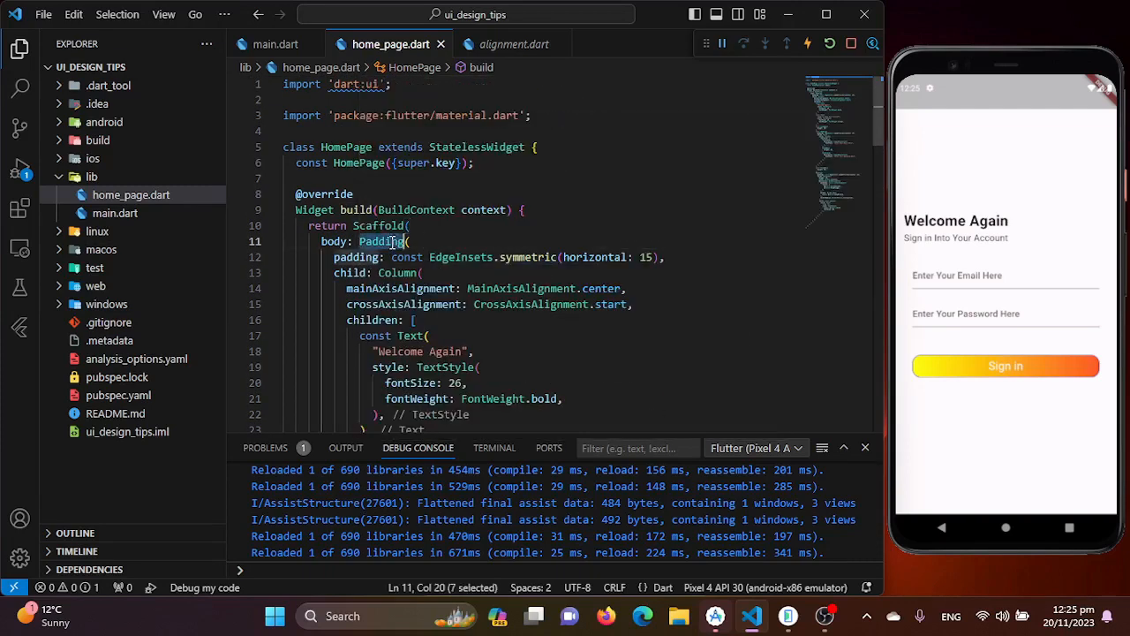
mouse_move(382, 241)
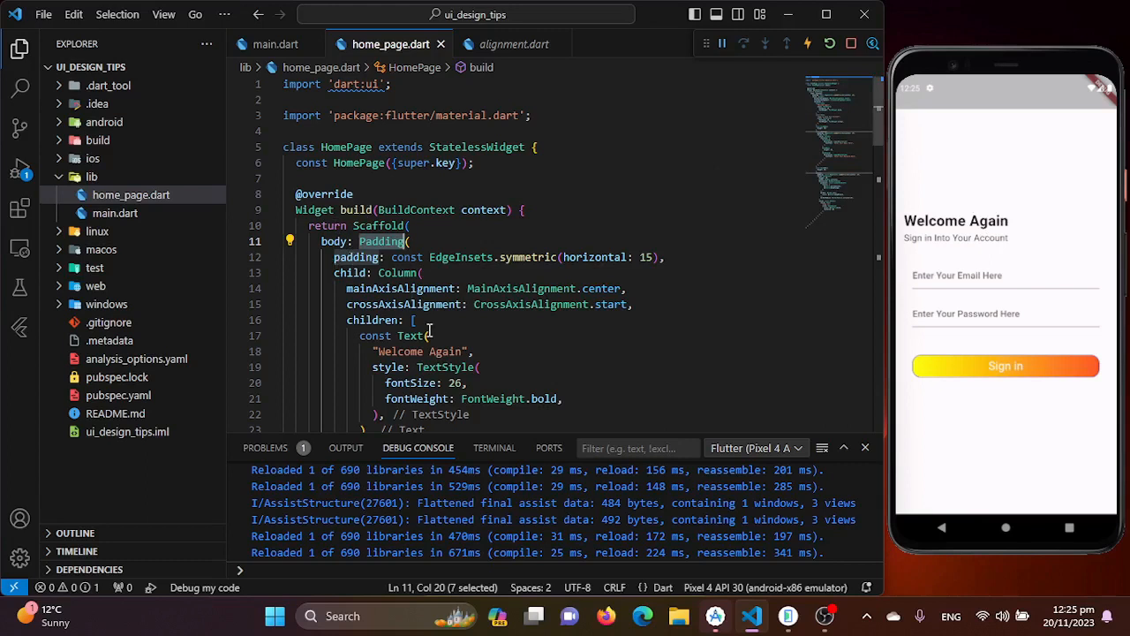
Wrap the Padding with a Column via code actions and rename it to Stack
click(290, 241)
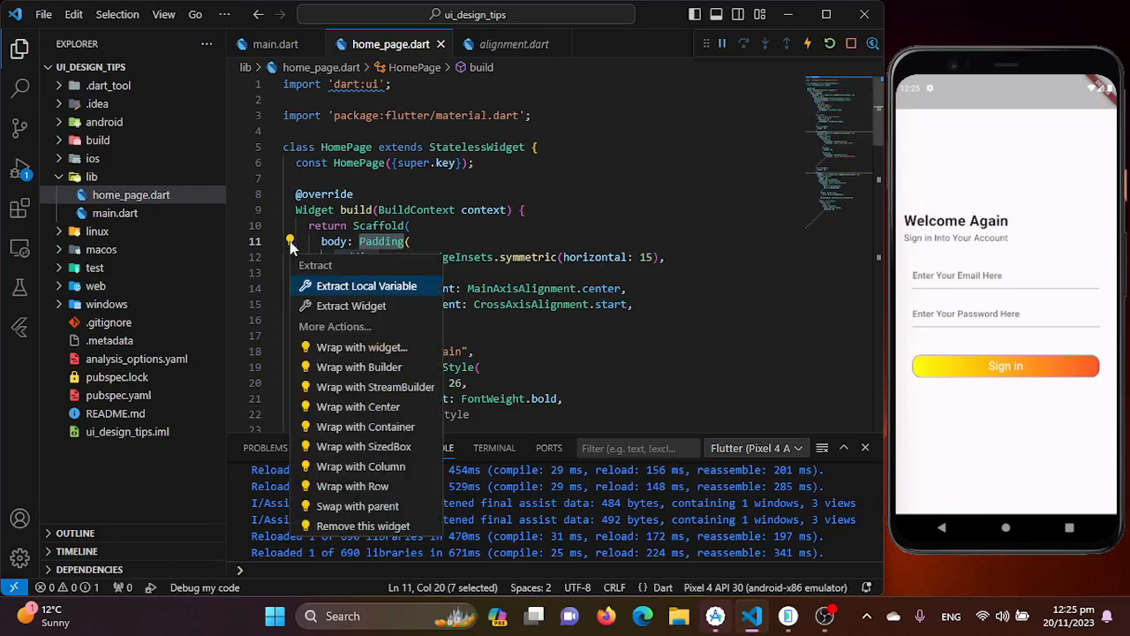
mouse_move(386, 466)
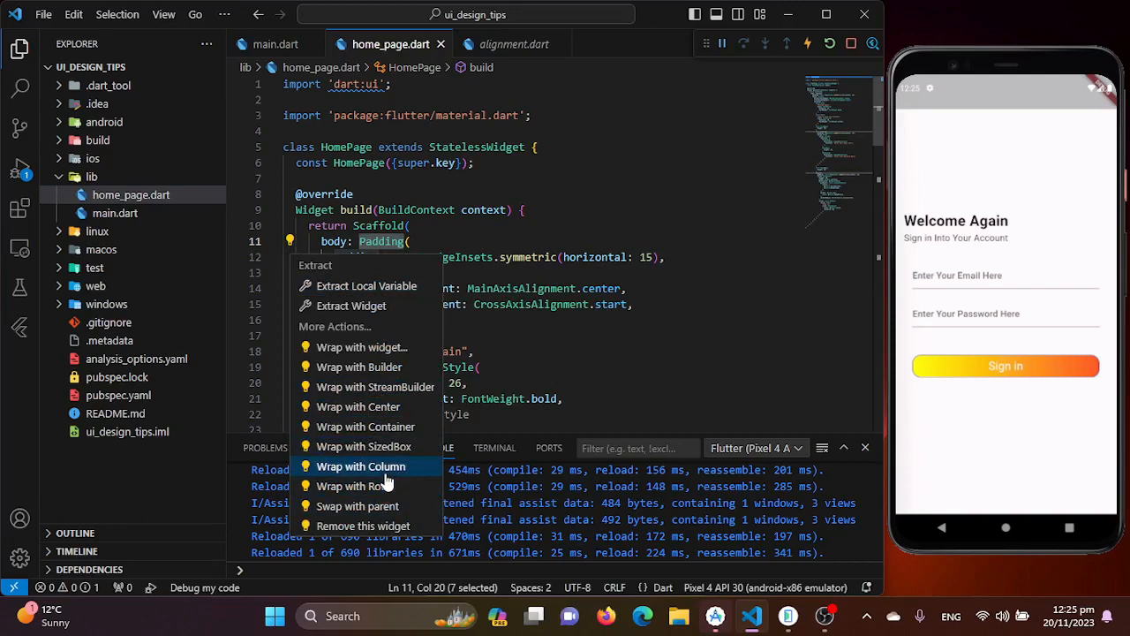
mouse_move(381, 340)
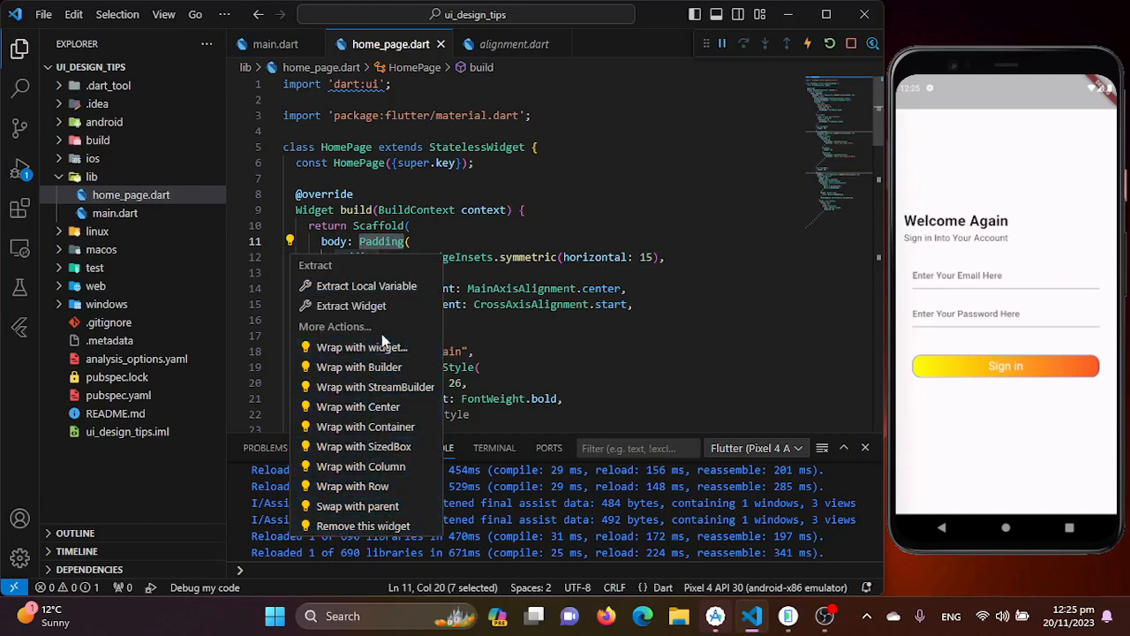
click(361, 466)
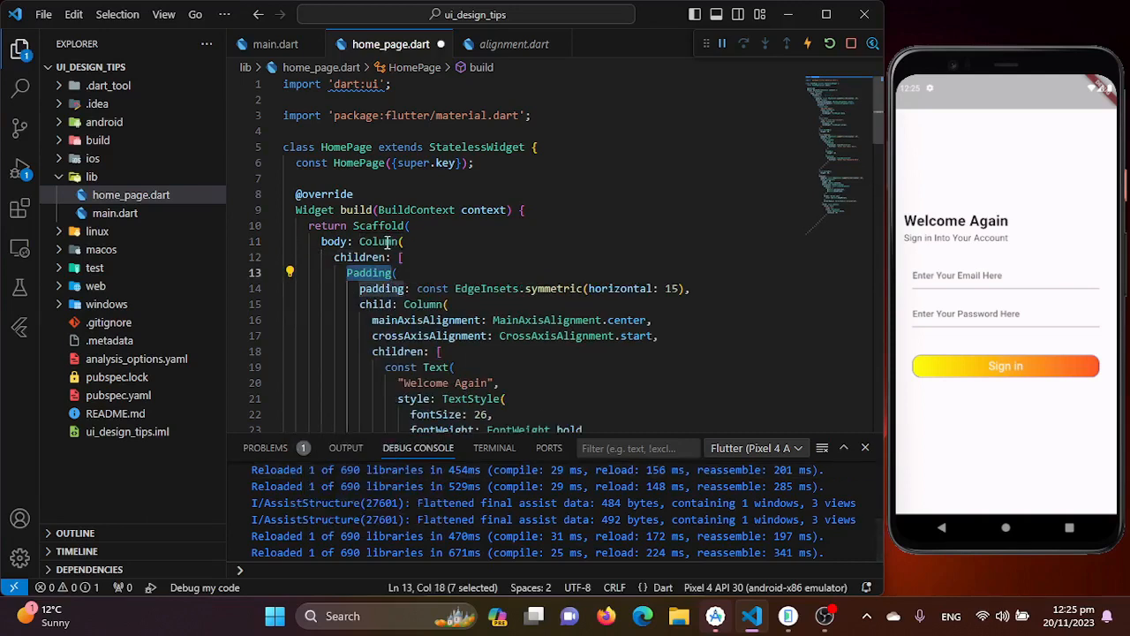
text(Stack)
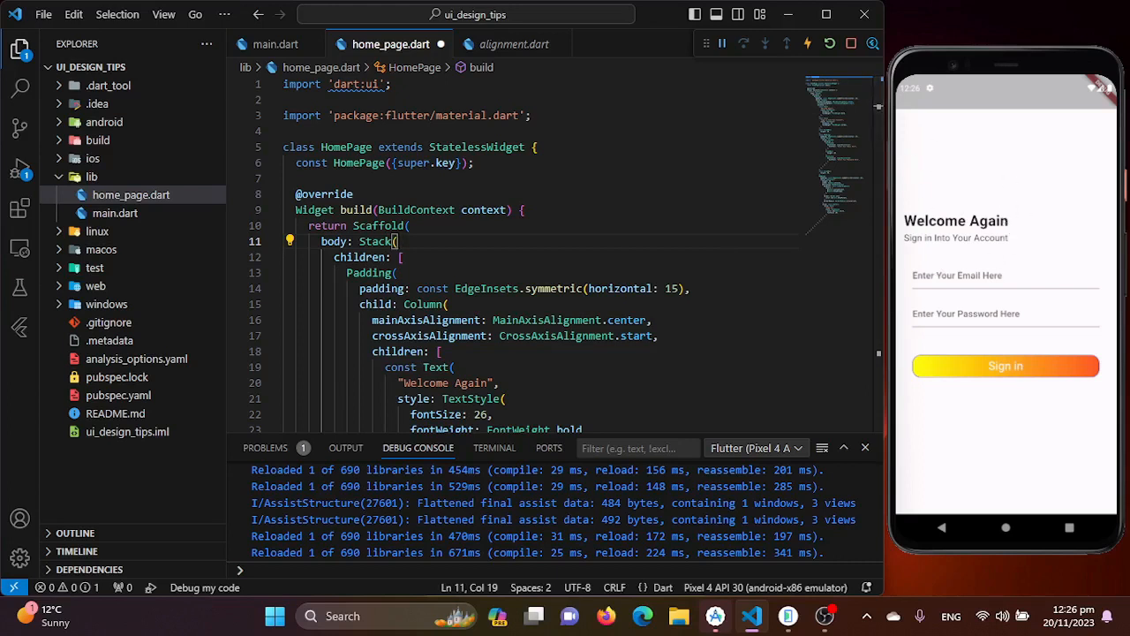
mouse_move(980, 438)
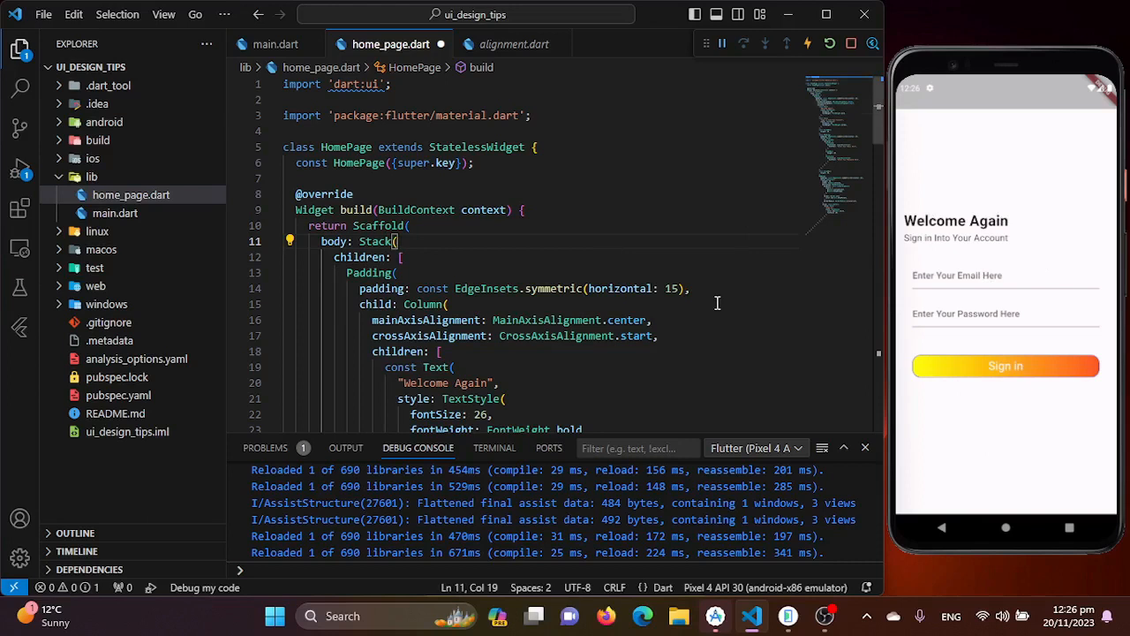
Add a top-centred Align holding a Container as the Stack's first child
key(Enter)
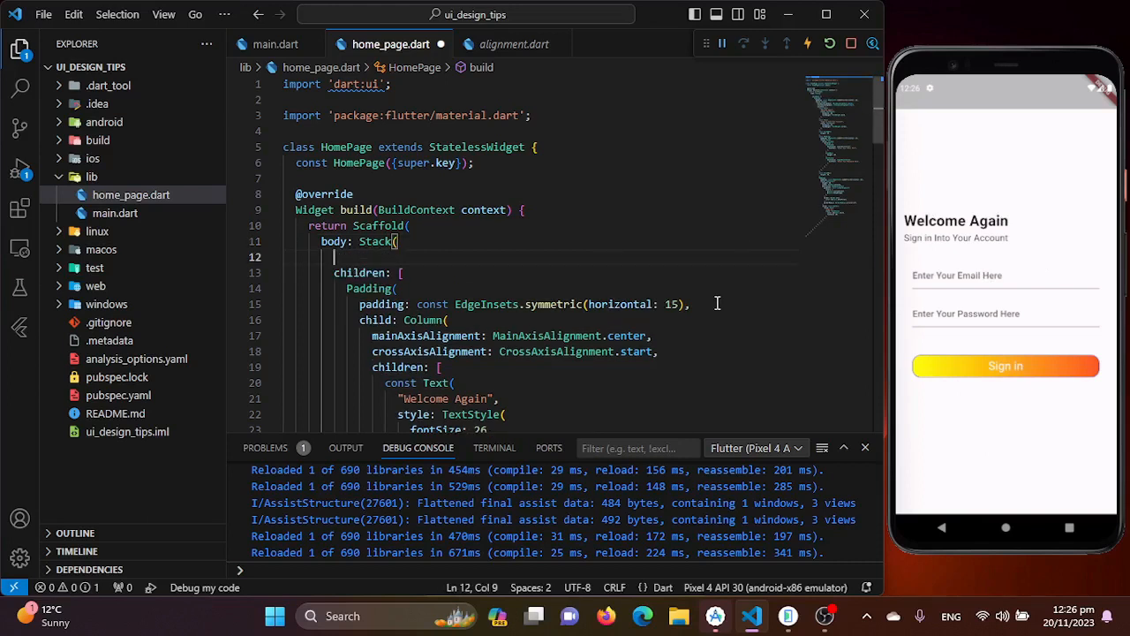
text(Align()
text(alignment: ,)
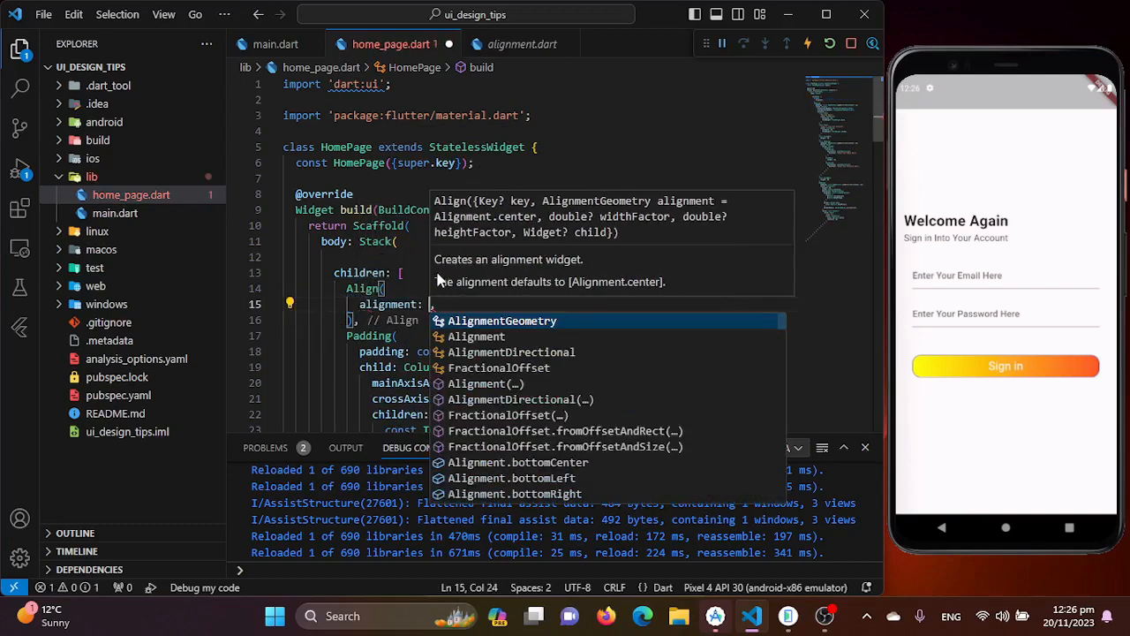
text(Al)
text(child: ,)
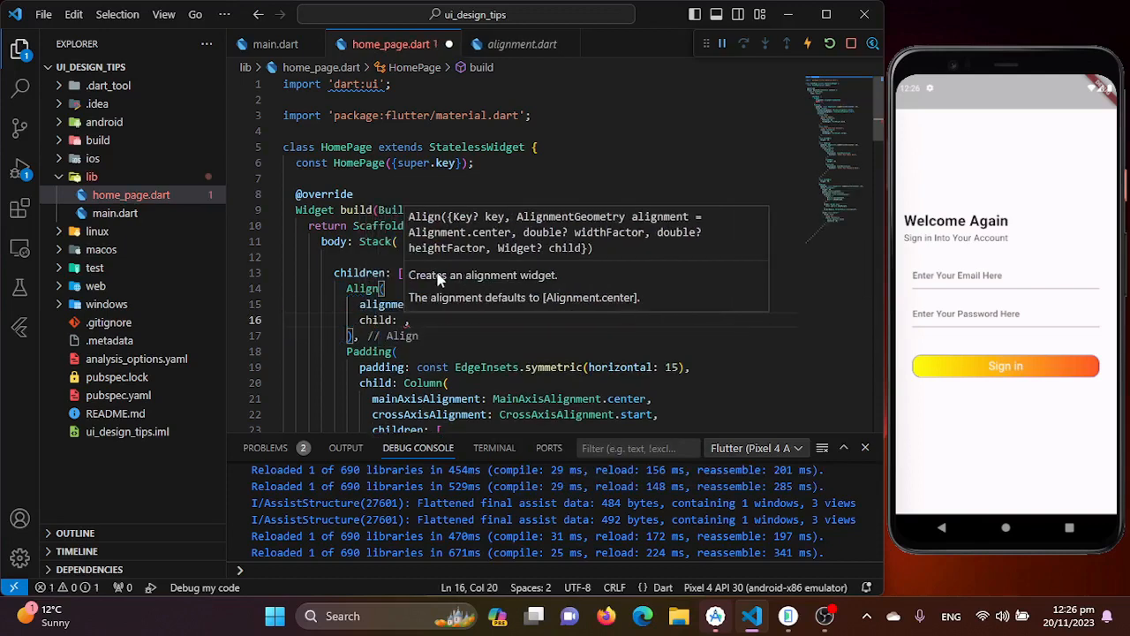
text(Con)
text(height: ,)
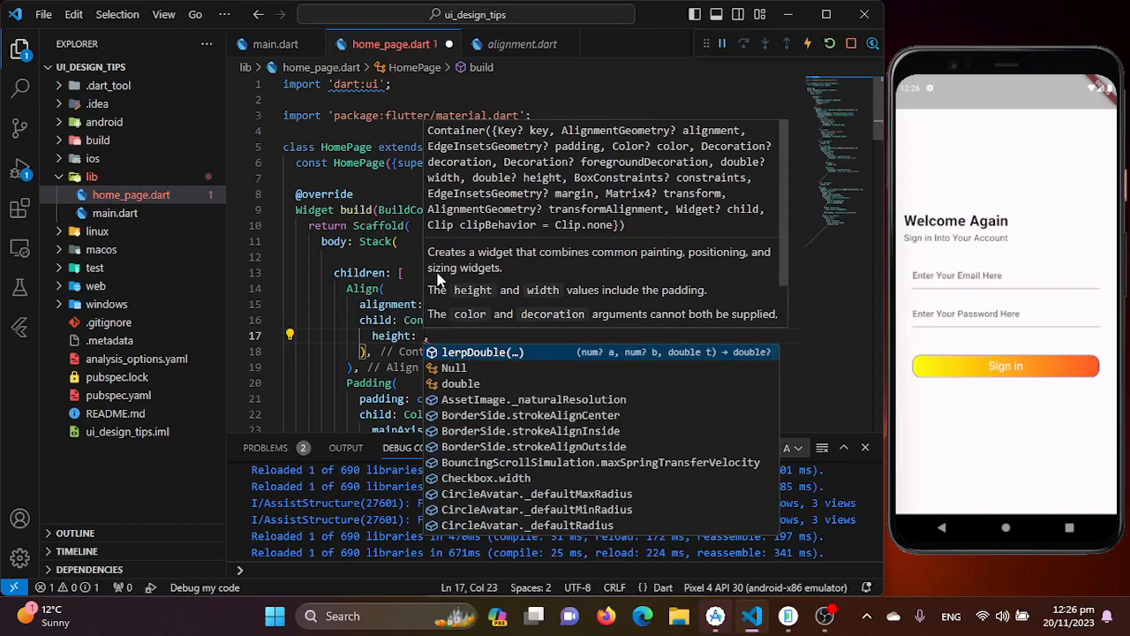
Set the Container height to MediaQuery.of(context).size.height / 1.3 and add width
text(MediaQuery.of(context)
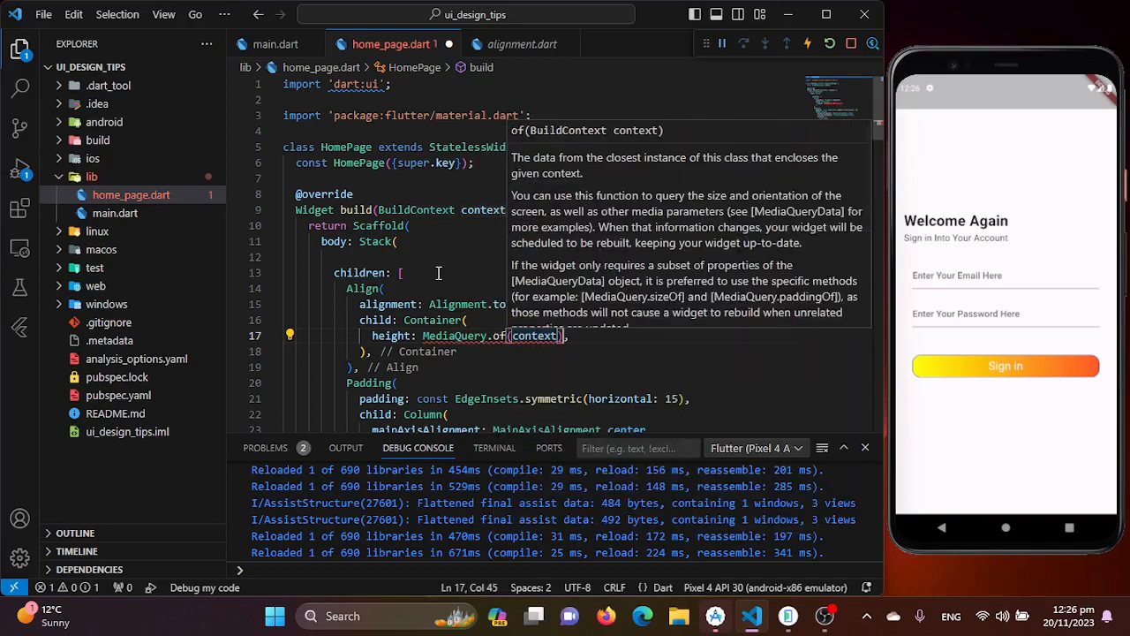
text(.size.height)
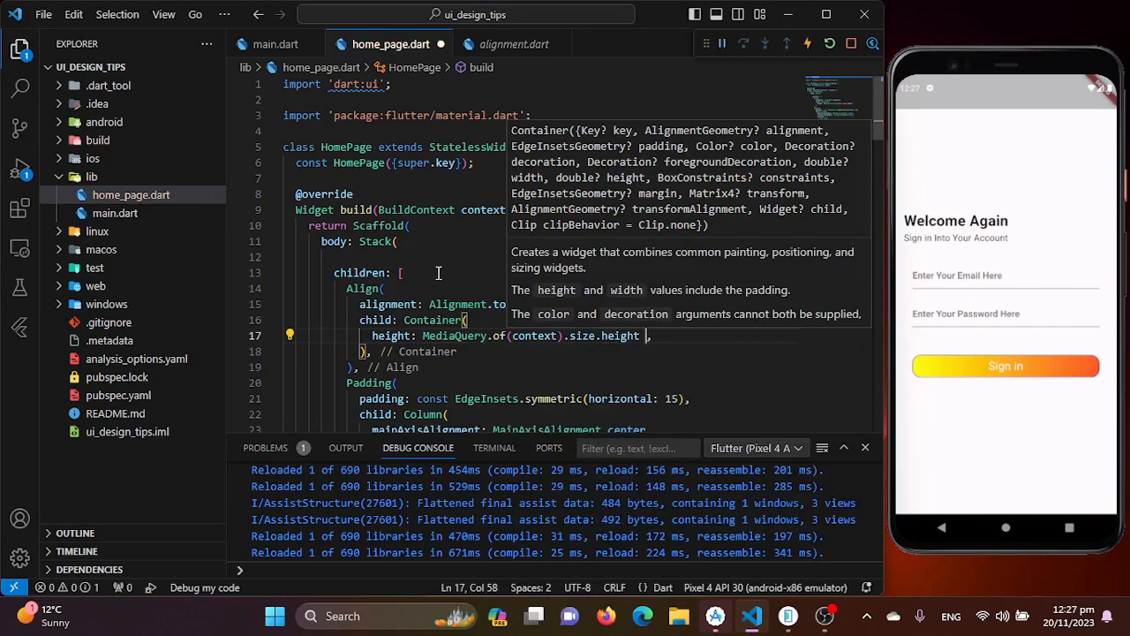
text(/ 1.3)
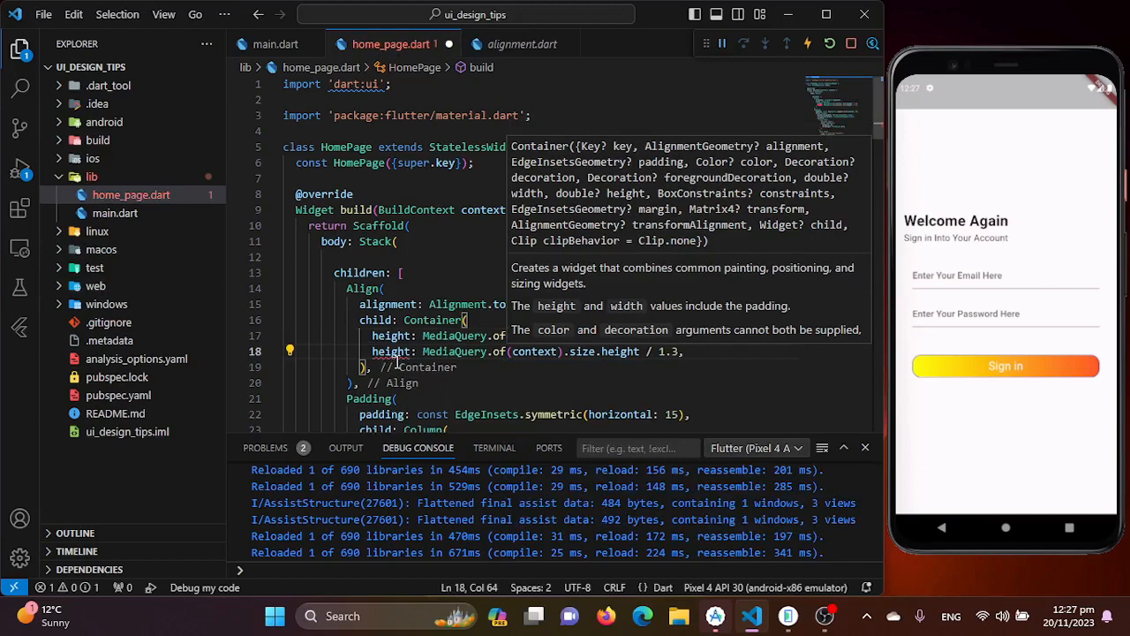
text(widt)
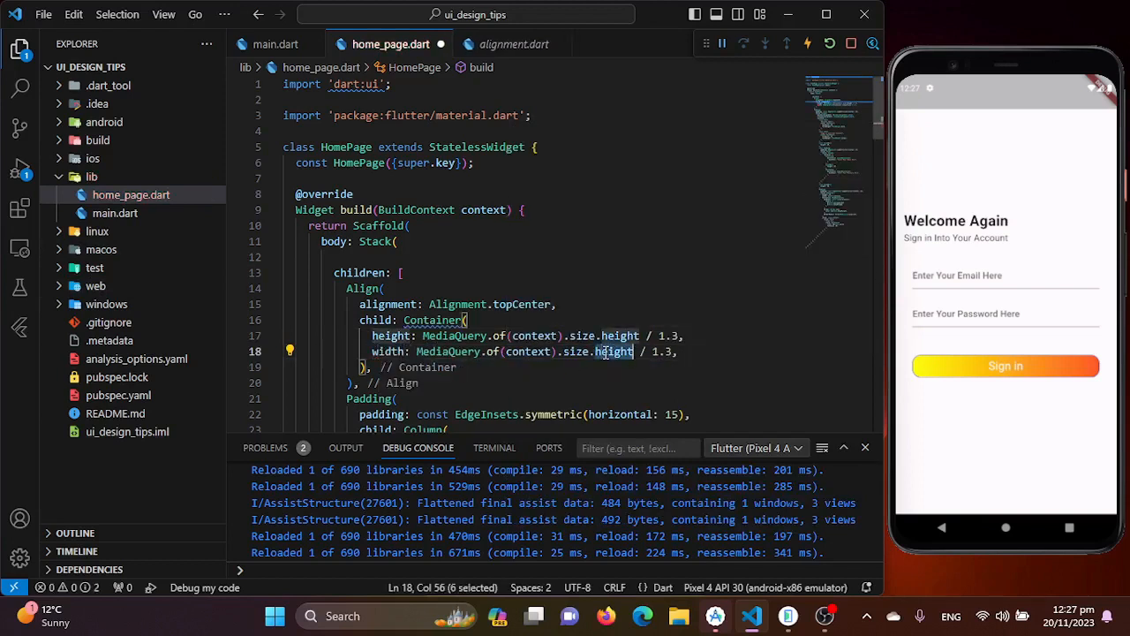
text(width)
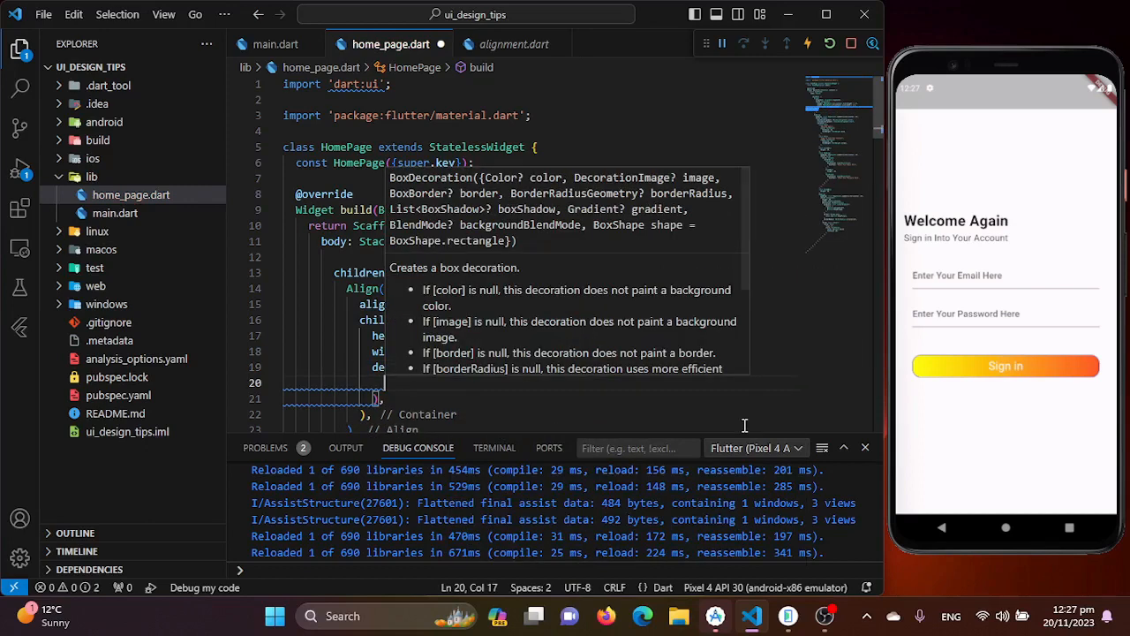
Give the Container a BoxDecoration with BoxShape.circle and color Colors.deepPurple
text(sh)
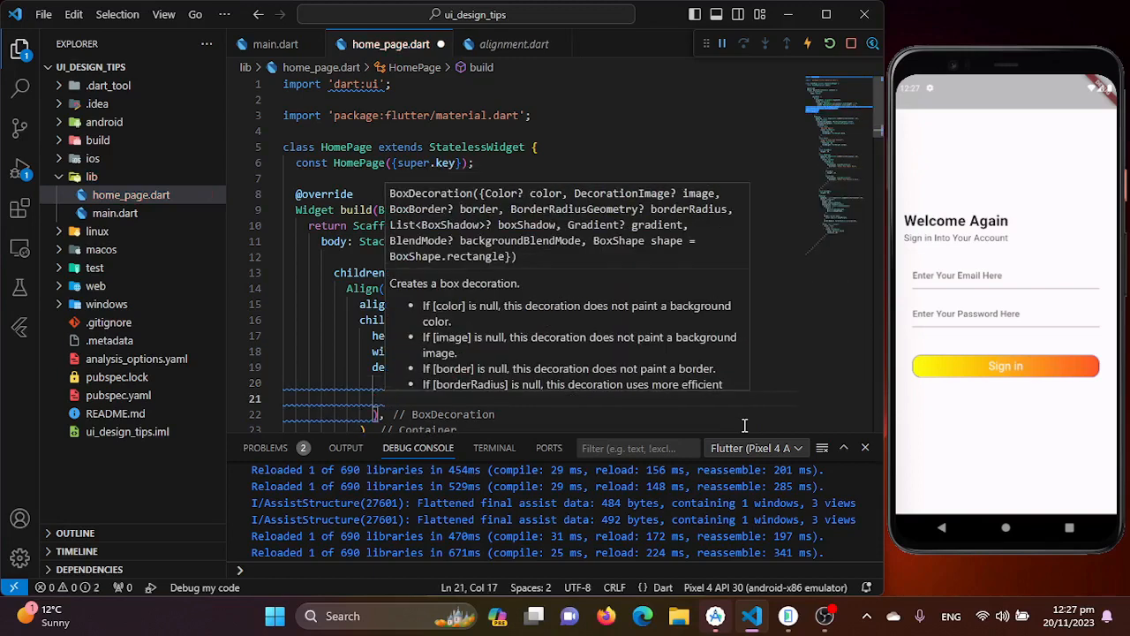
text(color:)
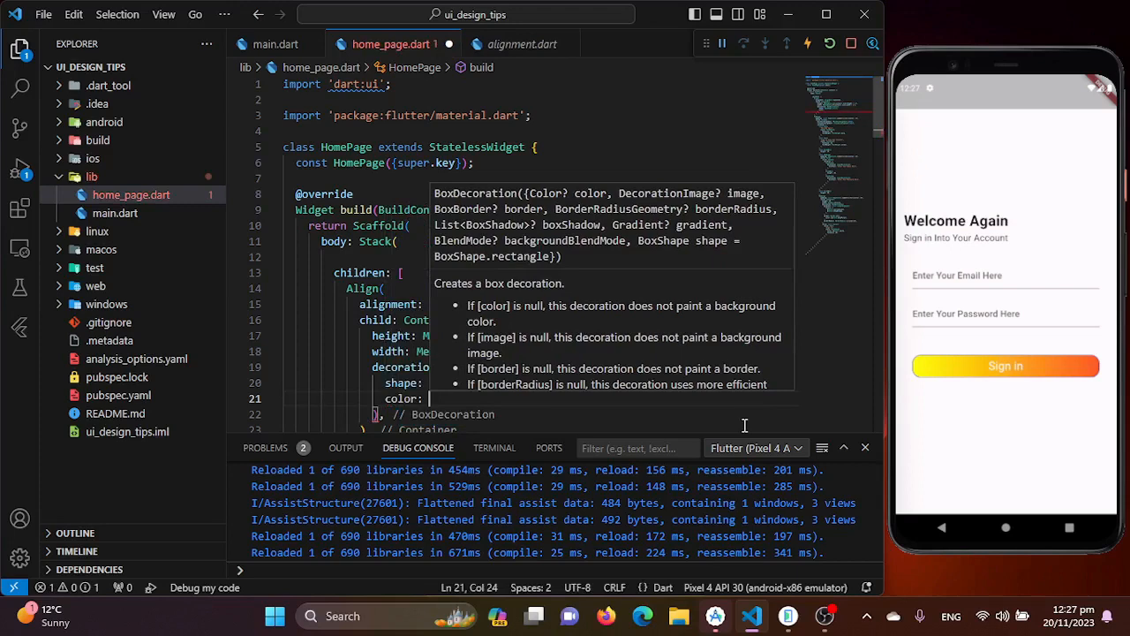
text(Colors.deepPurple,)
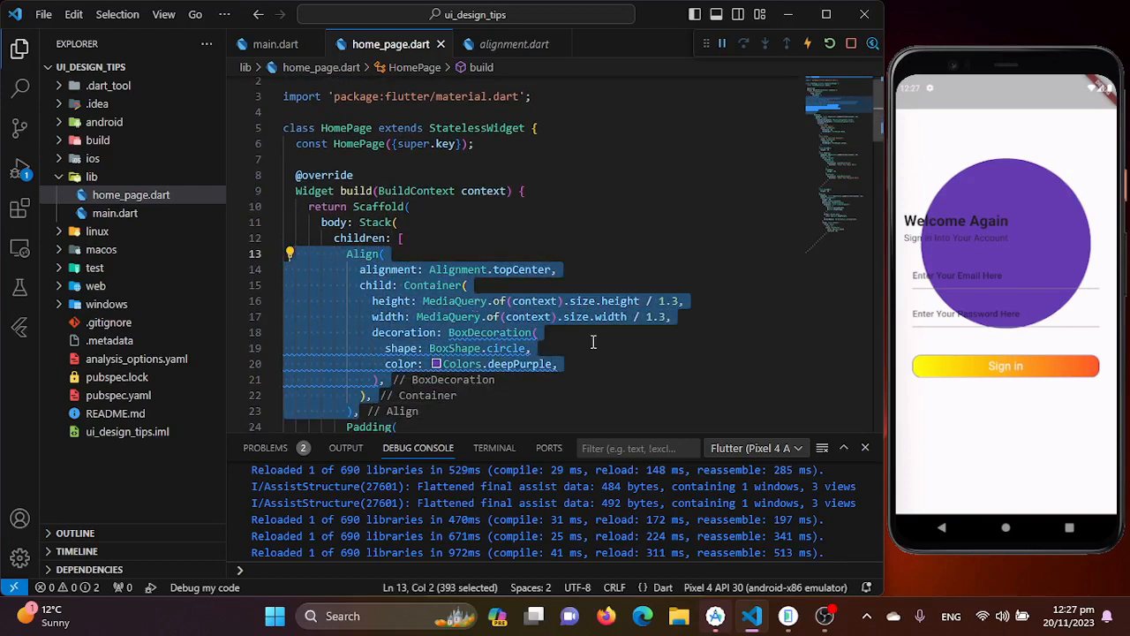
mouse_move(1018, 359)
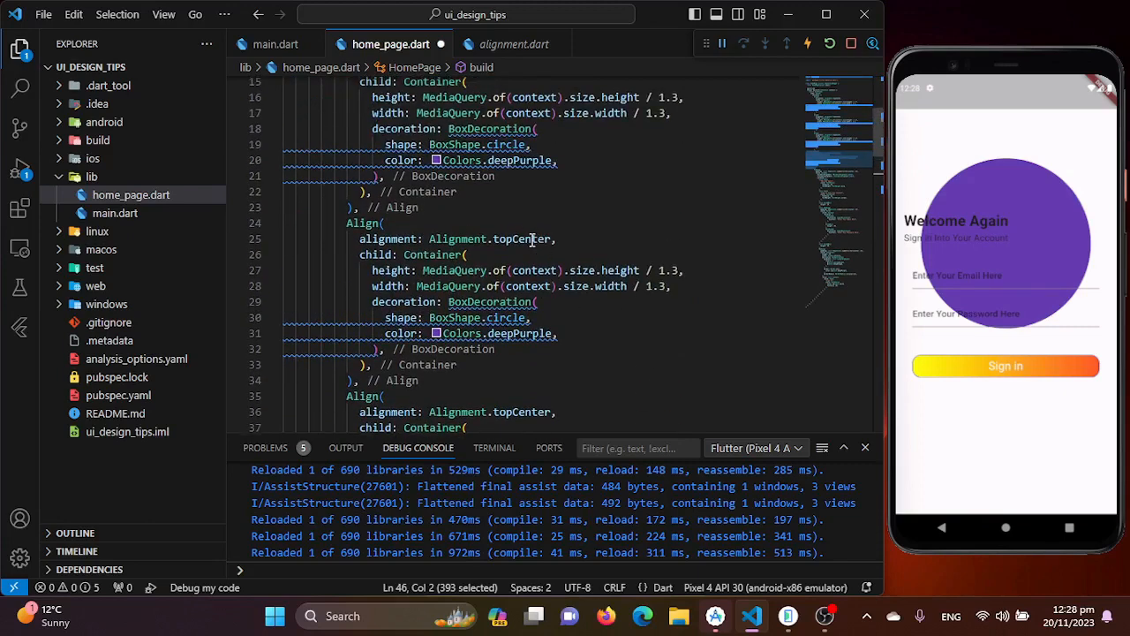
Scroll through the Stack's copied circle blocks (topLeft deepOrange, topRight yellowAccent, bottomCenter deepPurple)
scroll(up, 3)
text(Orang)
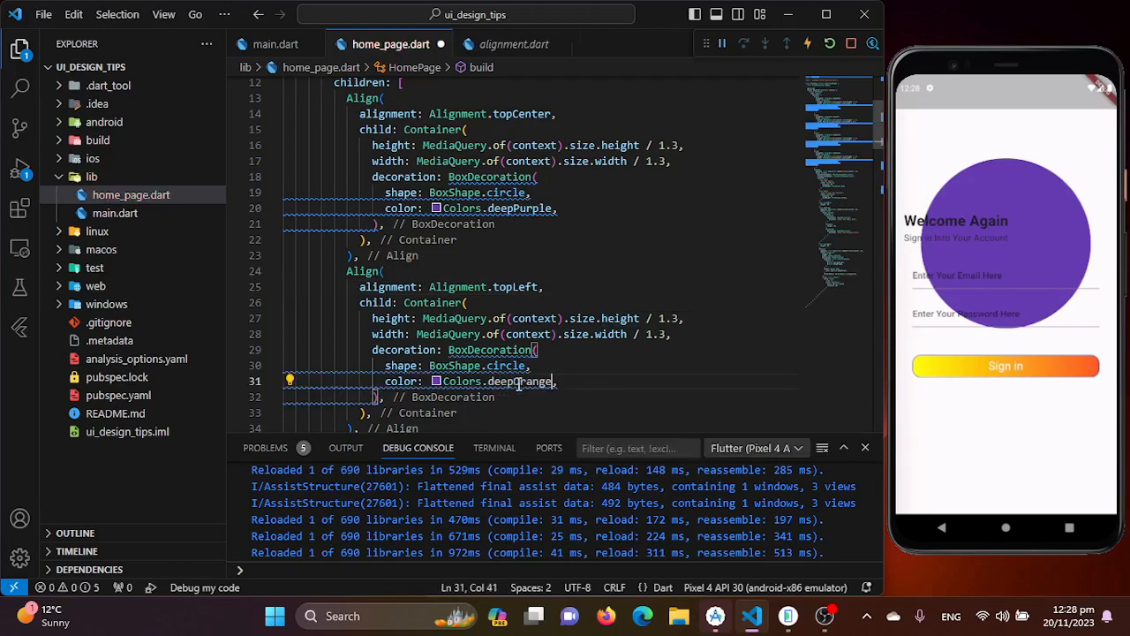
scroll(down, 3)
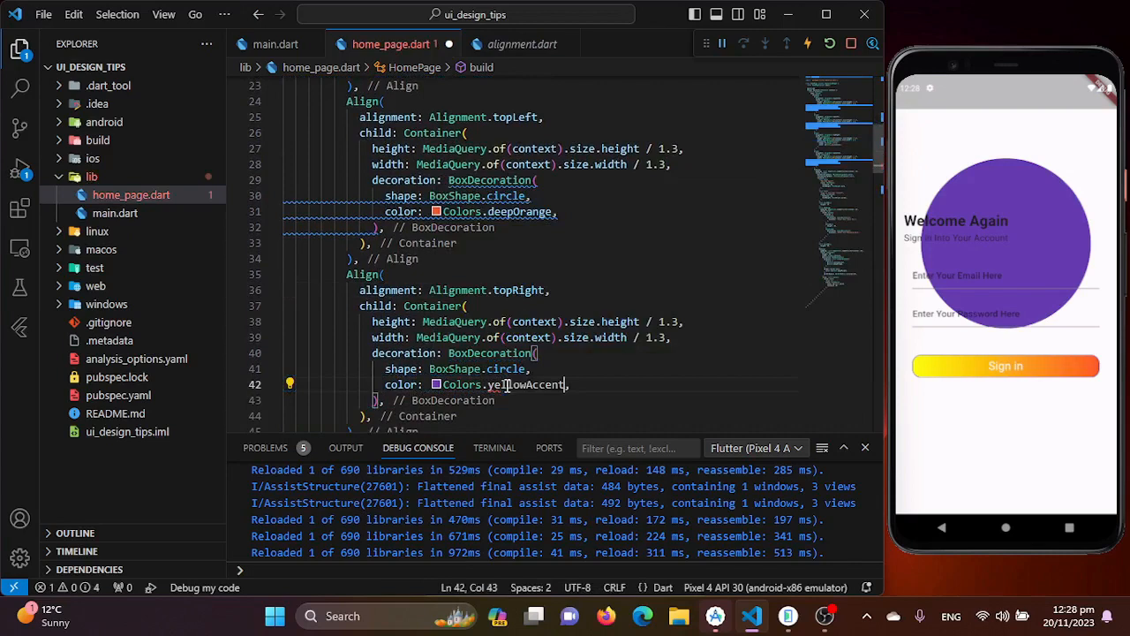
scroll(down, 3)
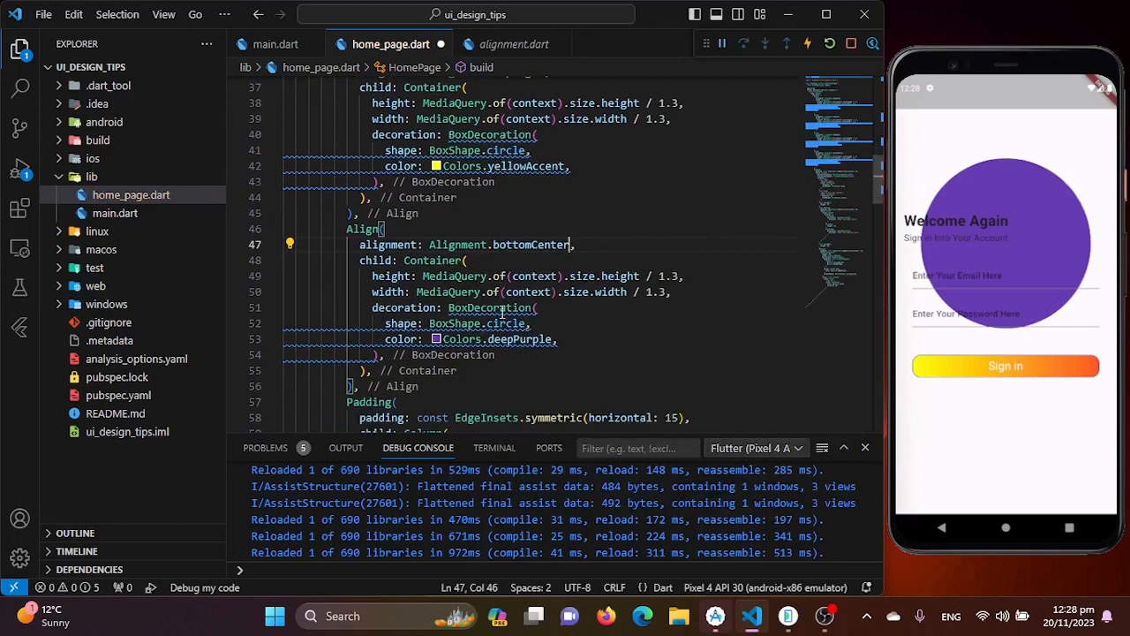
scroll(down, 3)
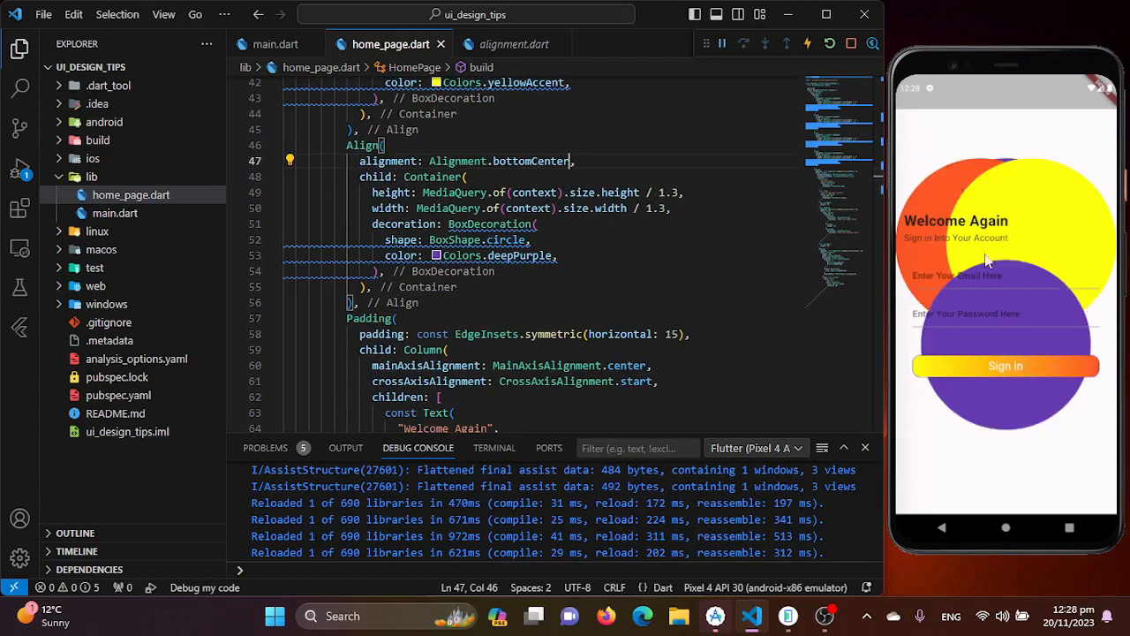
mouse_move(1051, 378)
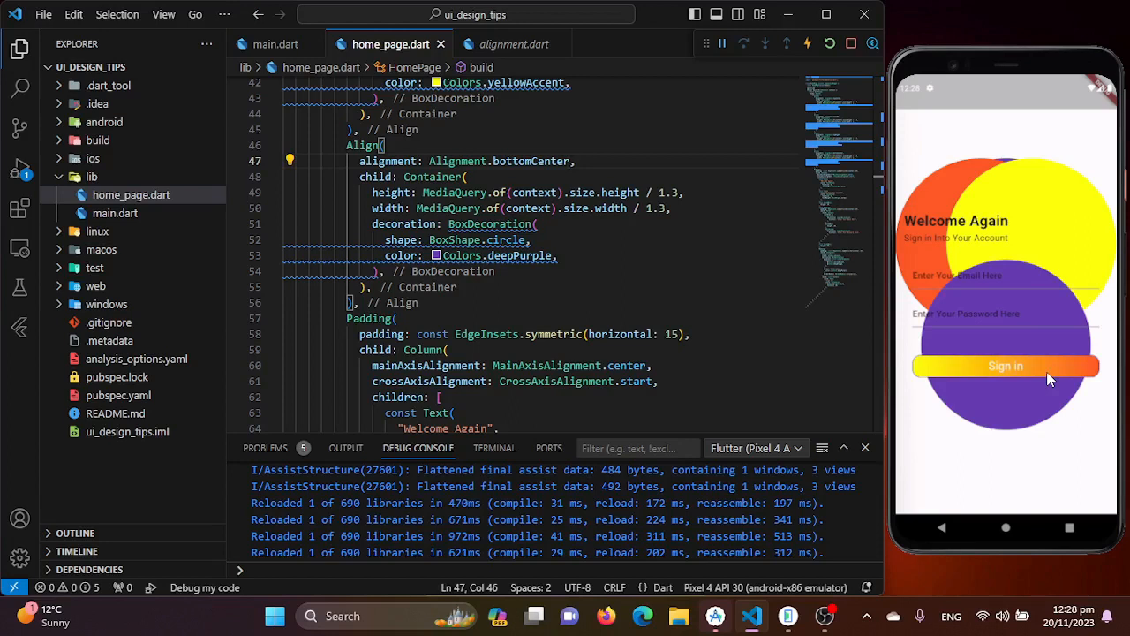
click(570, 161)
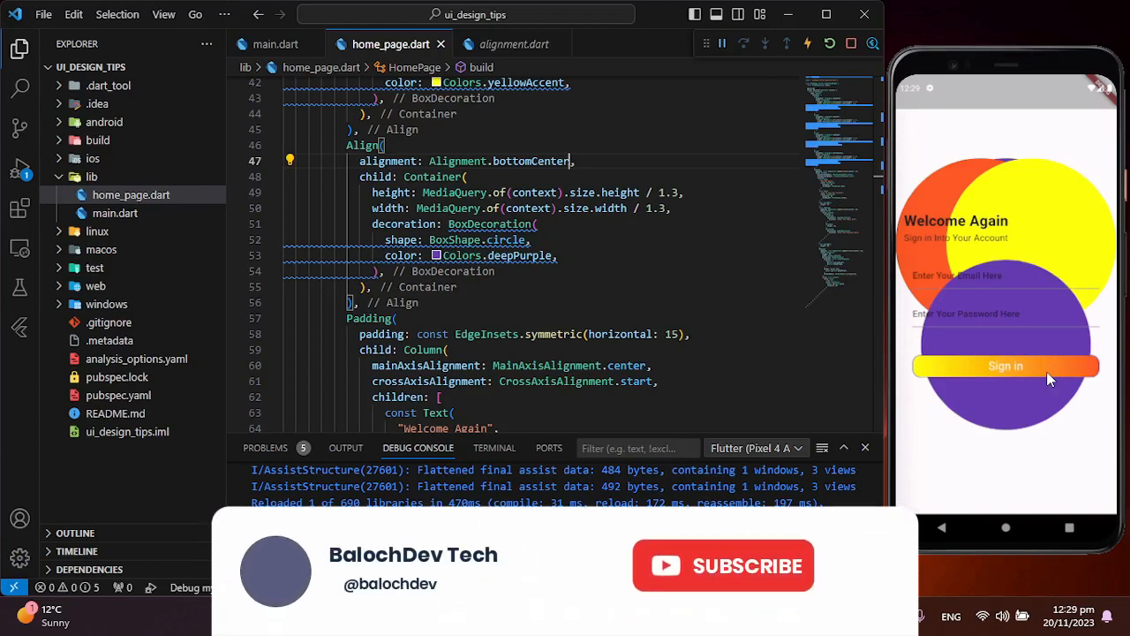
click(724, 566)
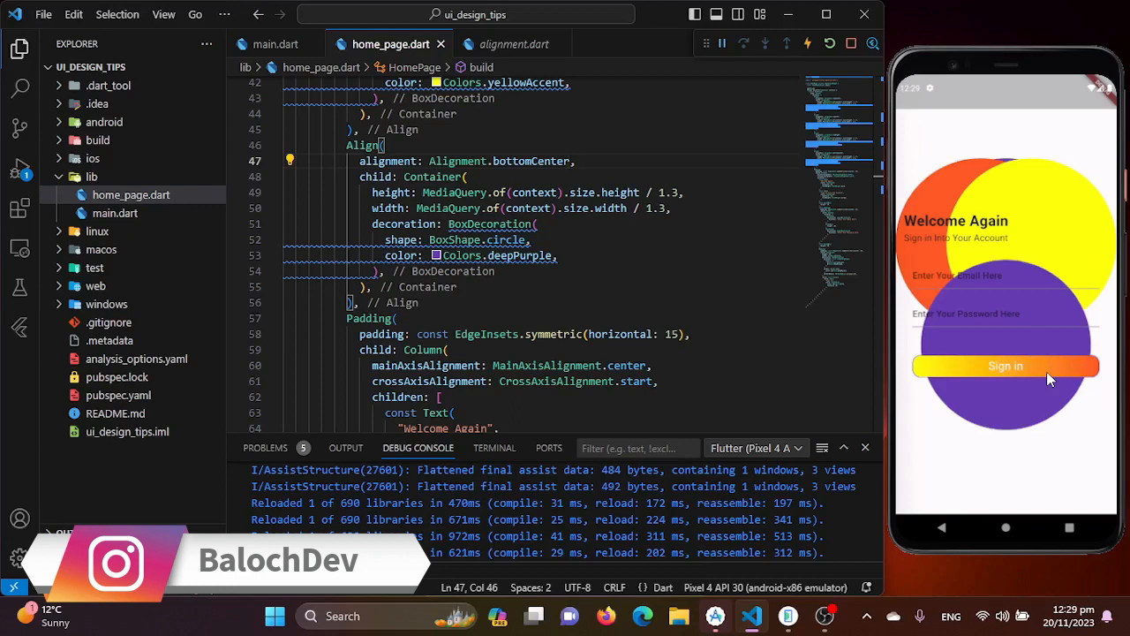
click(570, 160)
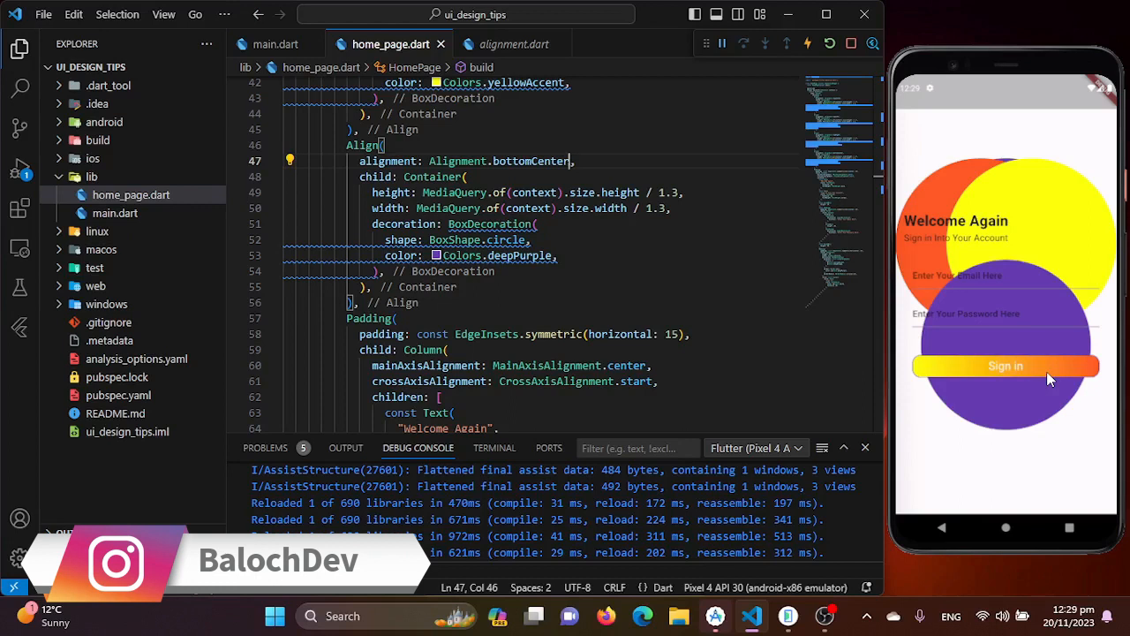
mouse_move(999, 272)
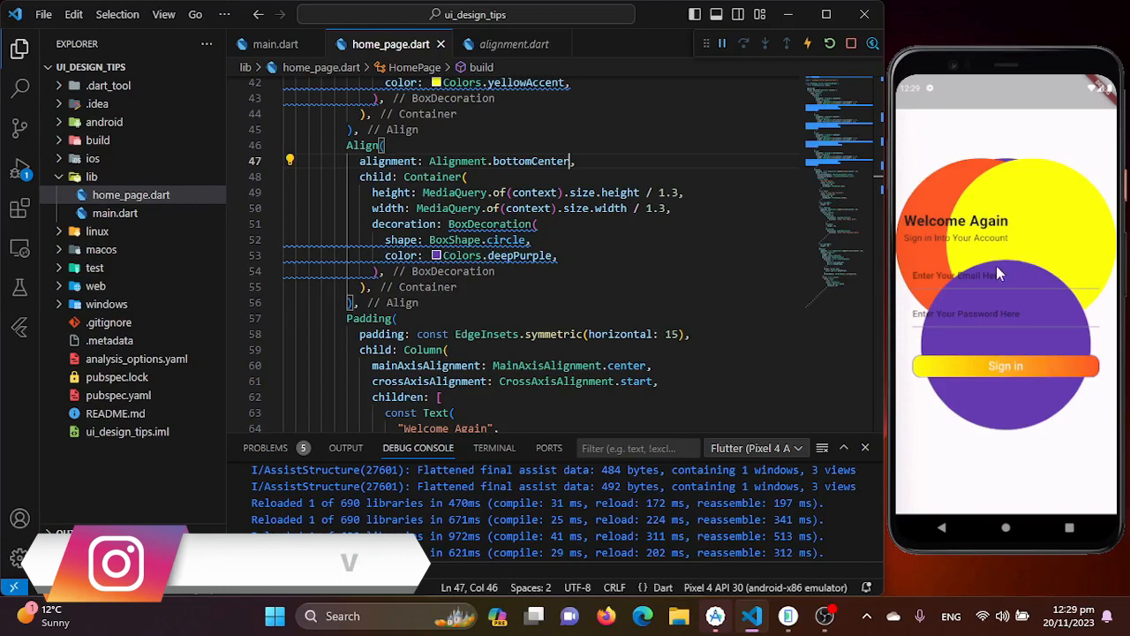
click(376, 303)
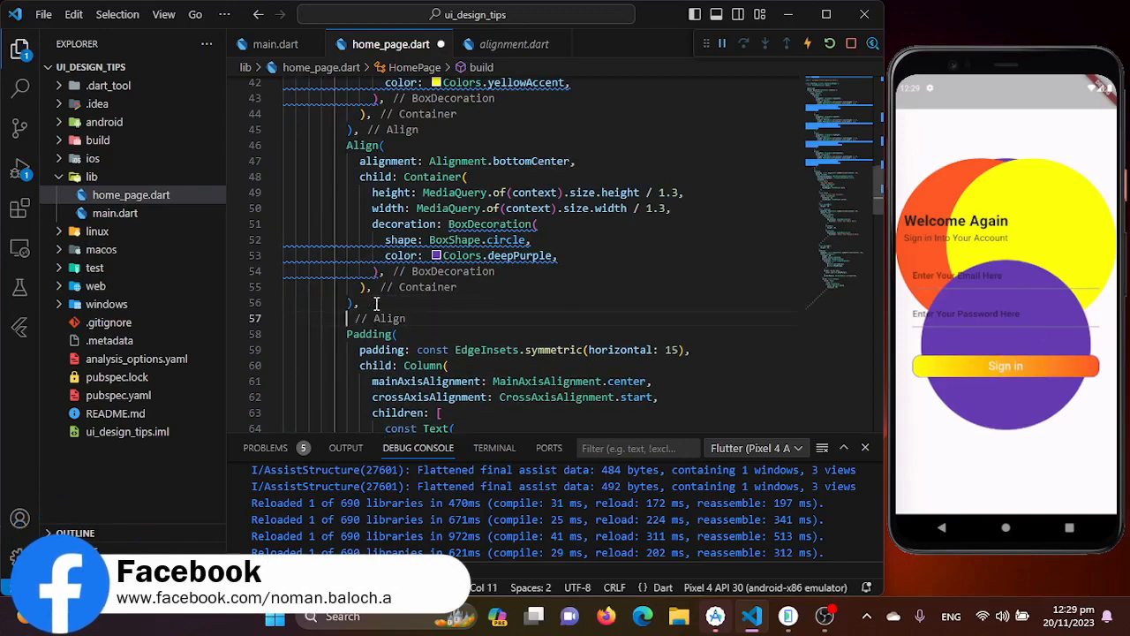
Add a BackdropFilter using ImageFilter.blur(sigmaX: 100.0, sigmaY: 100.0) with a Container child
text(BackdropFilter(filter: filter),)
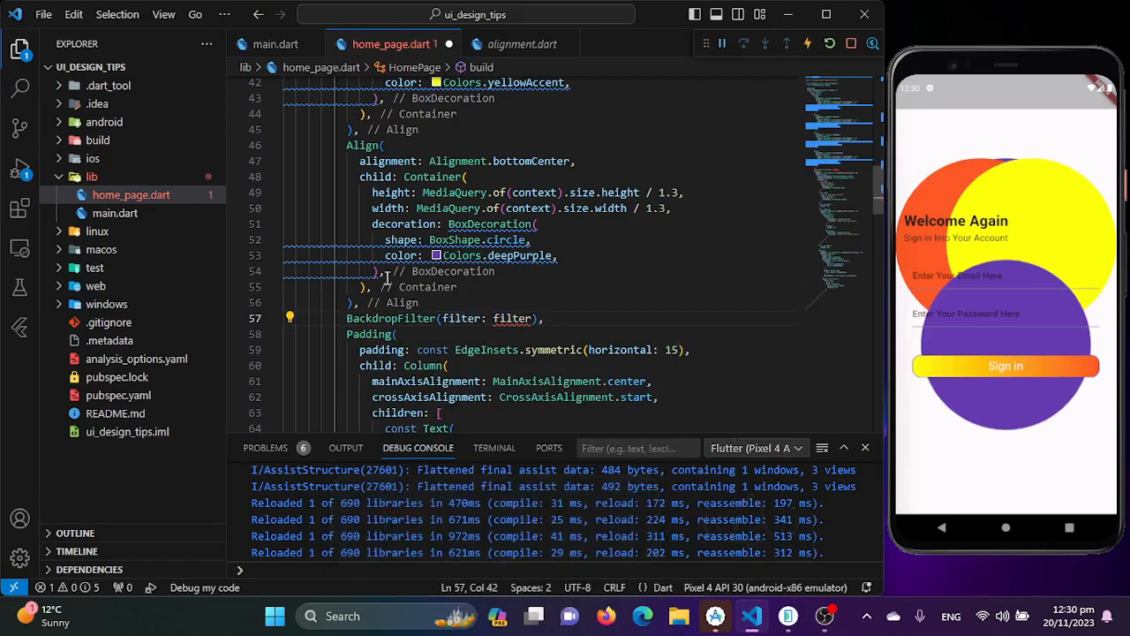
text(im)
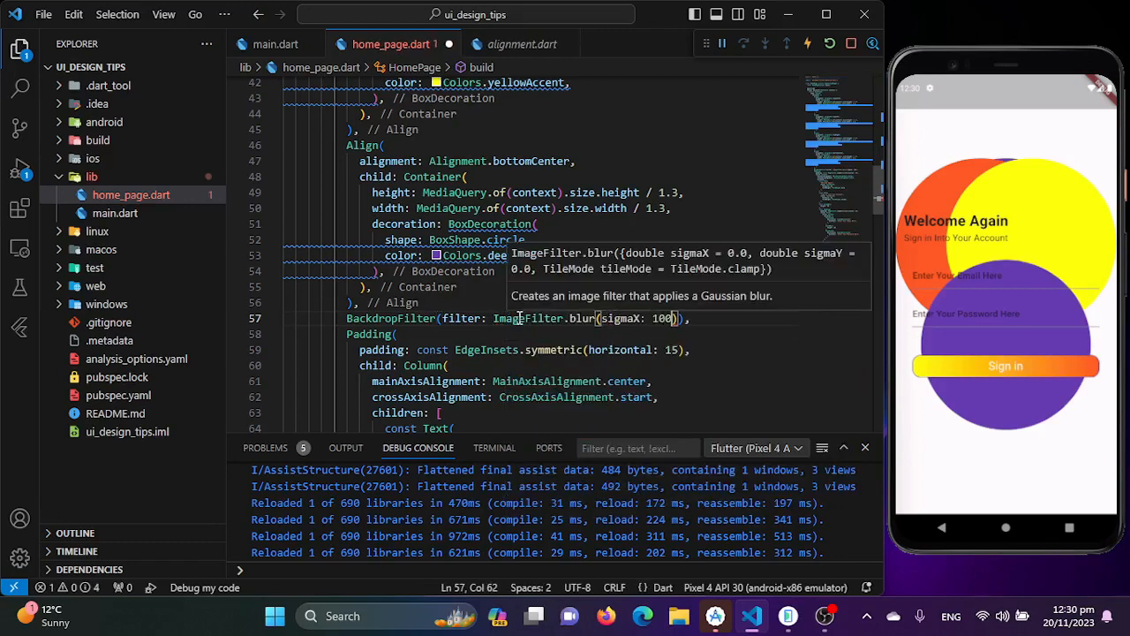
text(.0,)
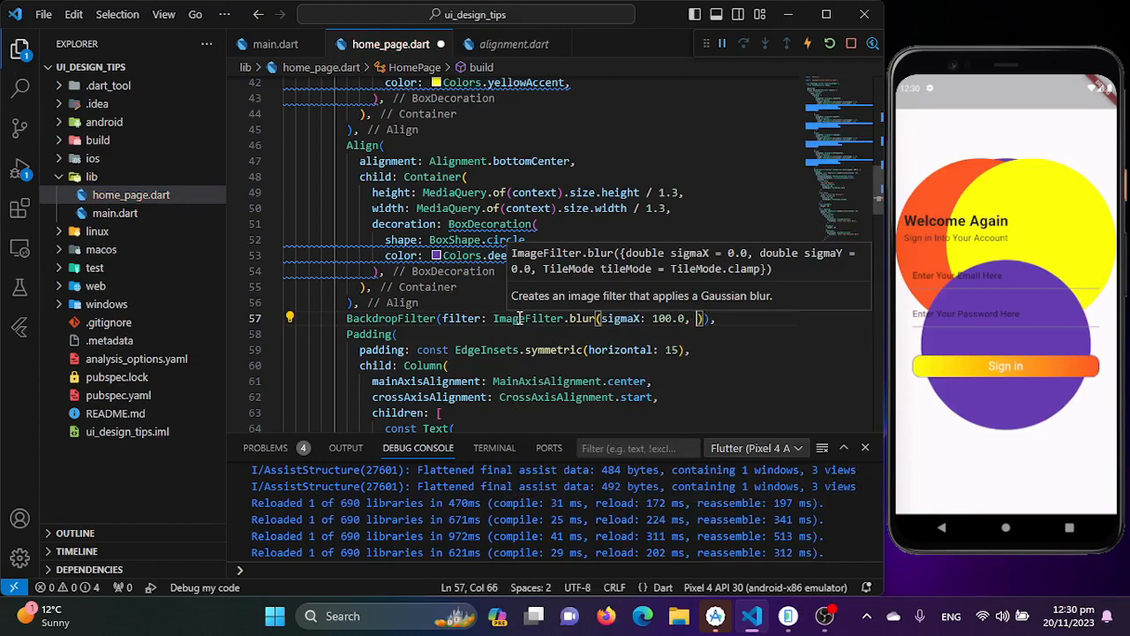
text(sigmaY:)
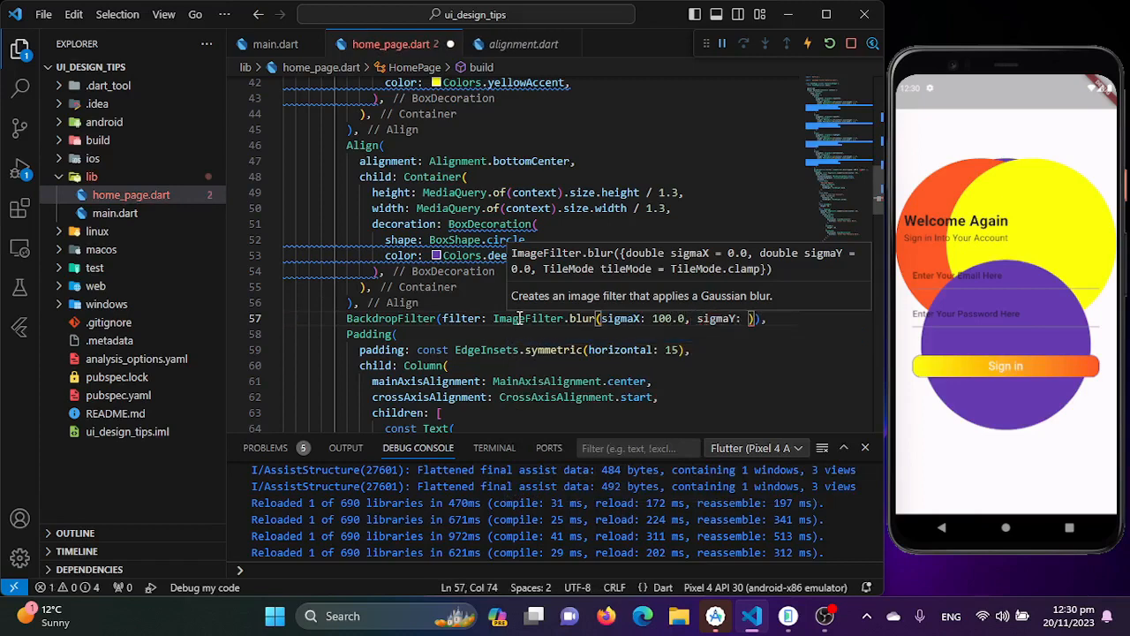
text(100)
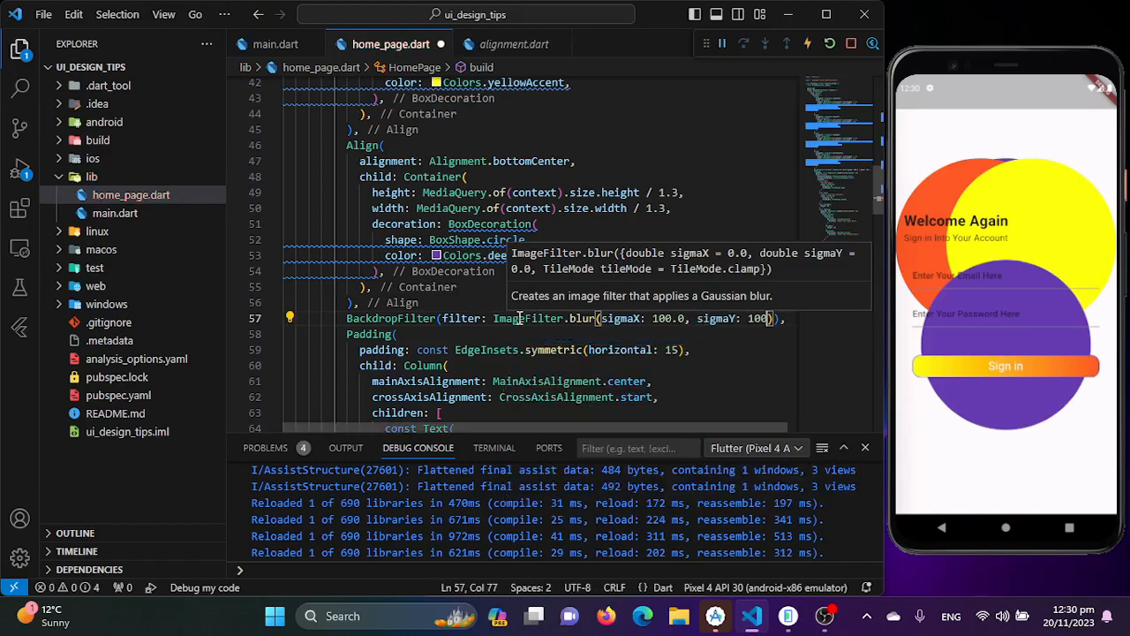
text(.0)
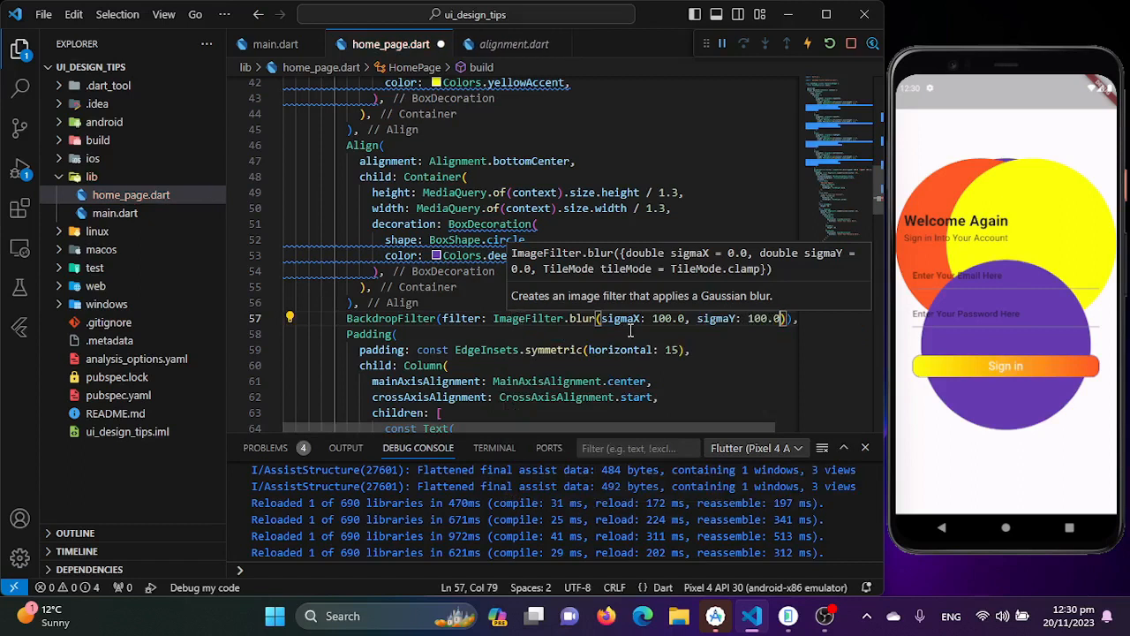
mouse_move(671, 319)
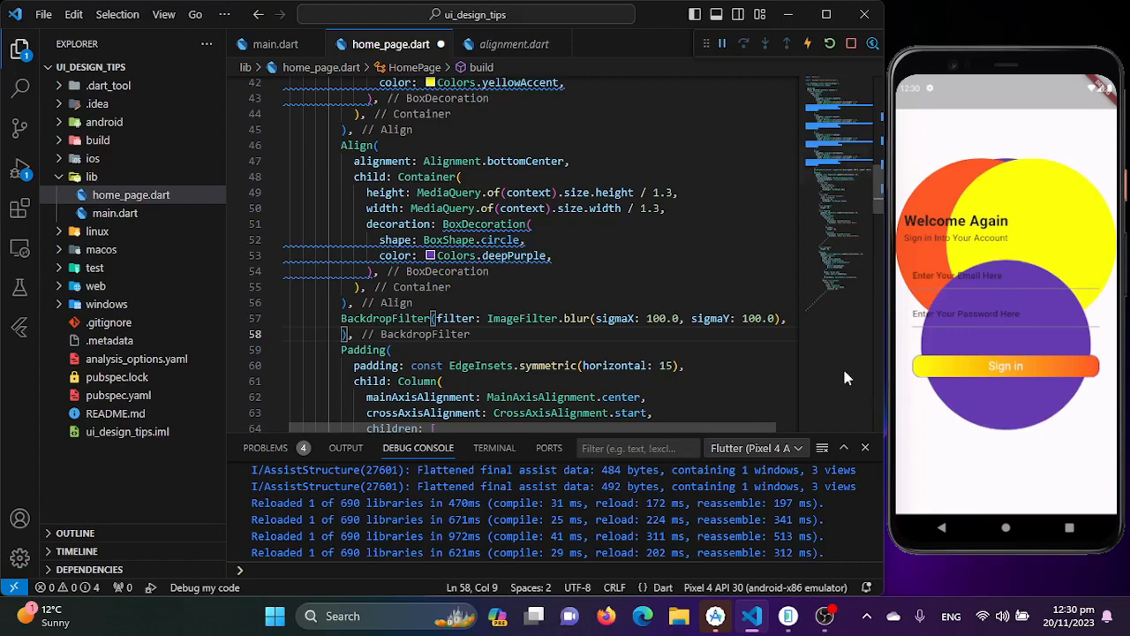
text(child: Con,)
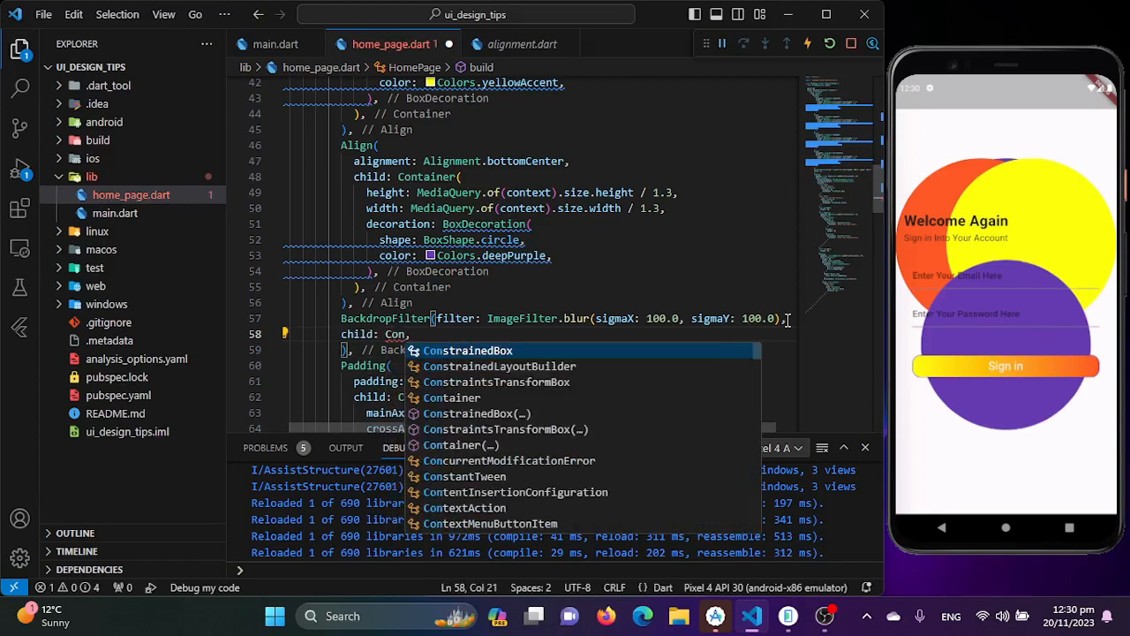